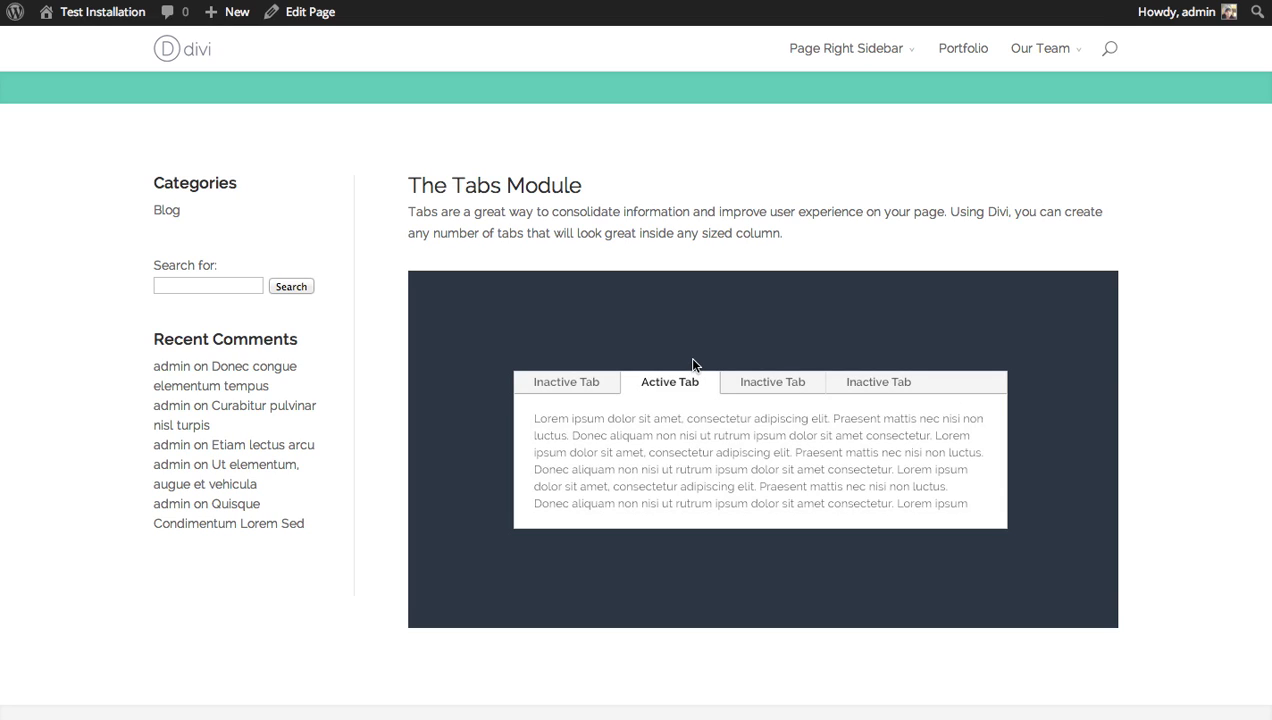
mouse_move(896, 242)
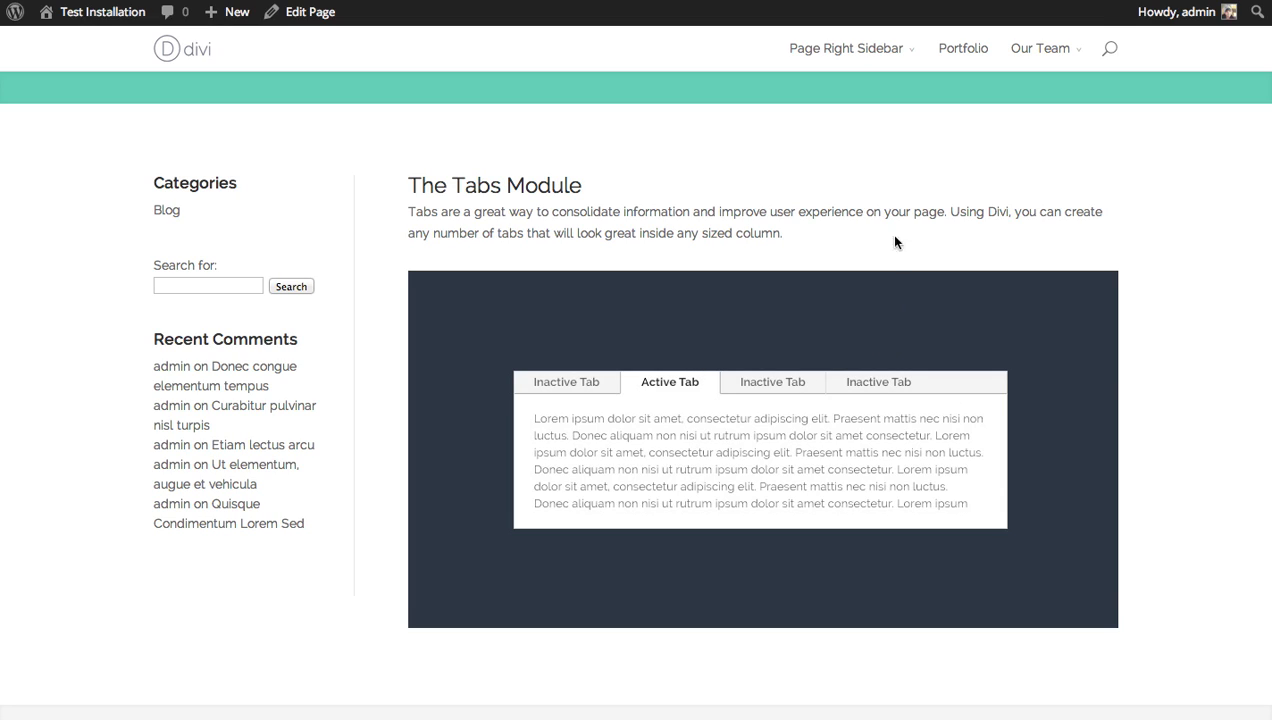
mouse_move(1203, 75)
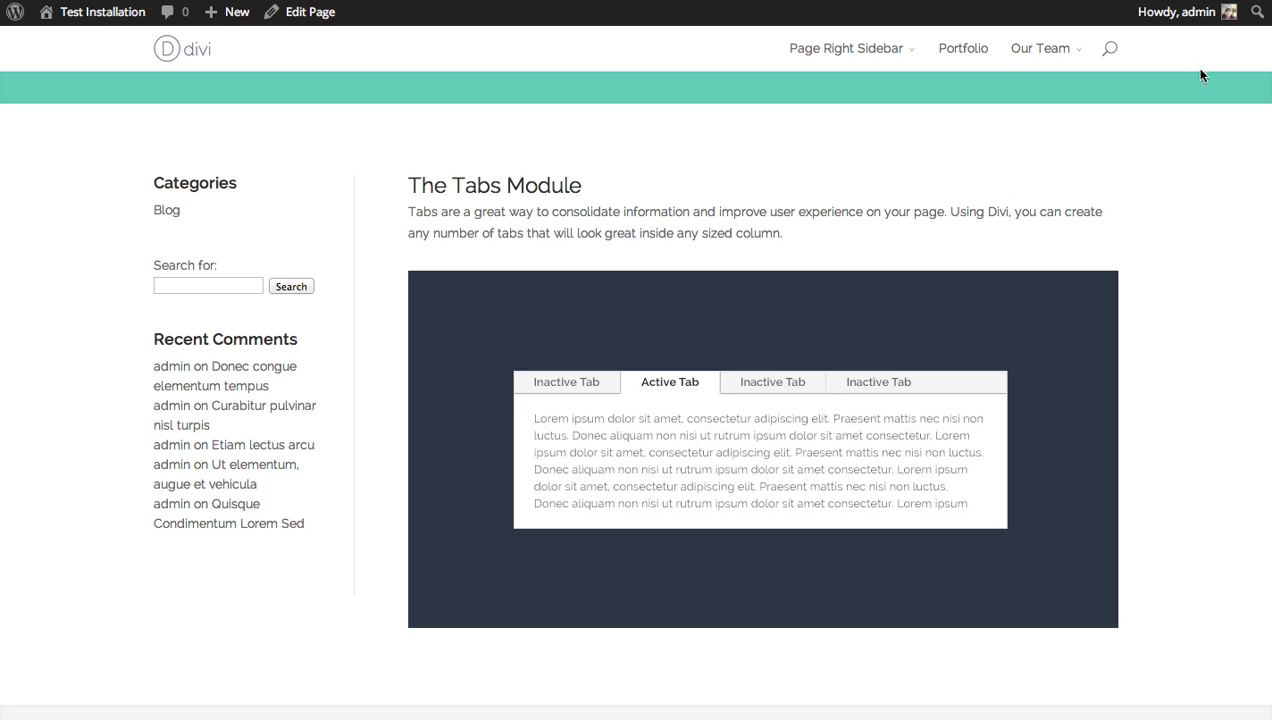
Step: Preview Tab One, Tab Two and Tab Three in the demo page's tabs modules
scroll(down, 3)
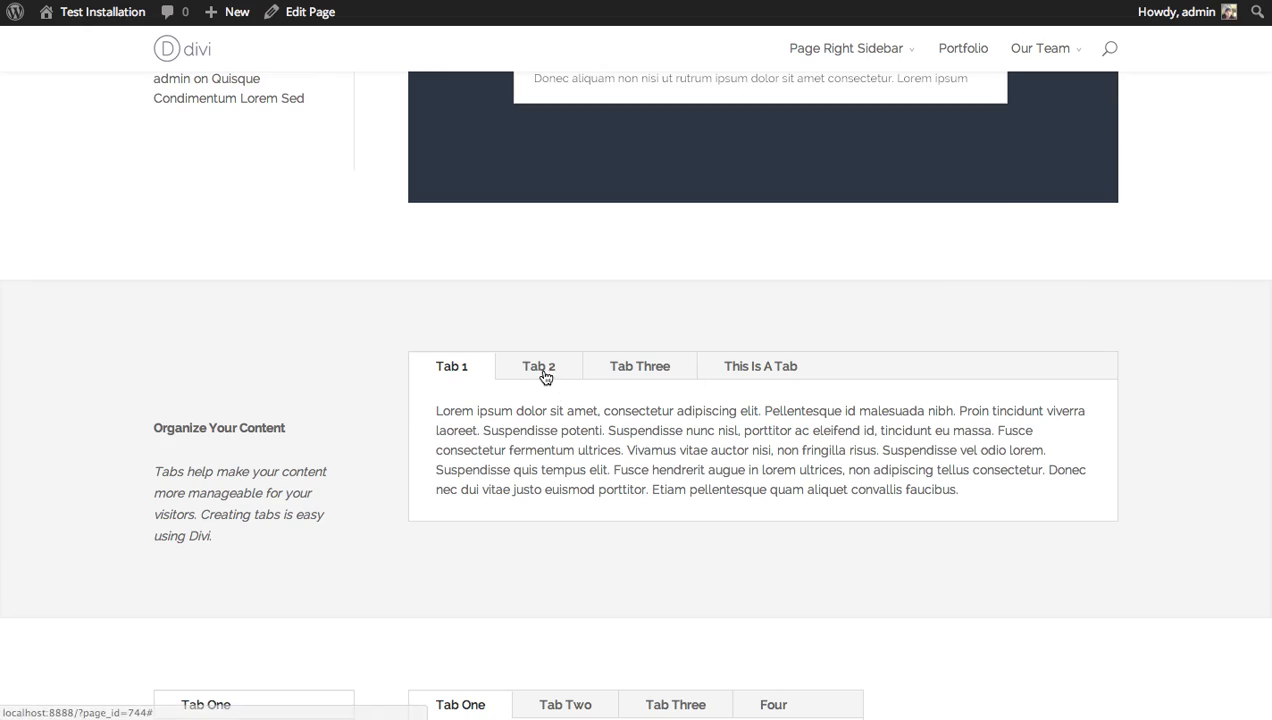
click(639, 366)
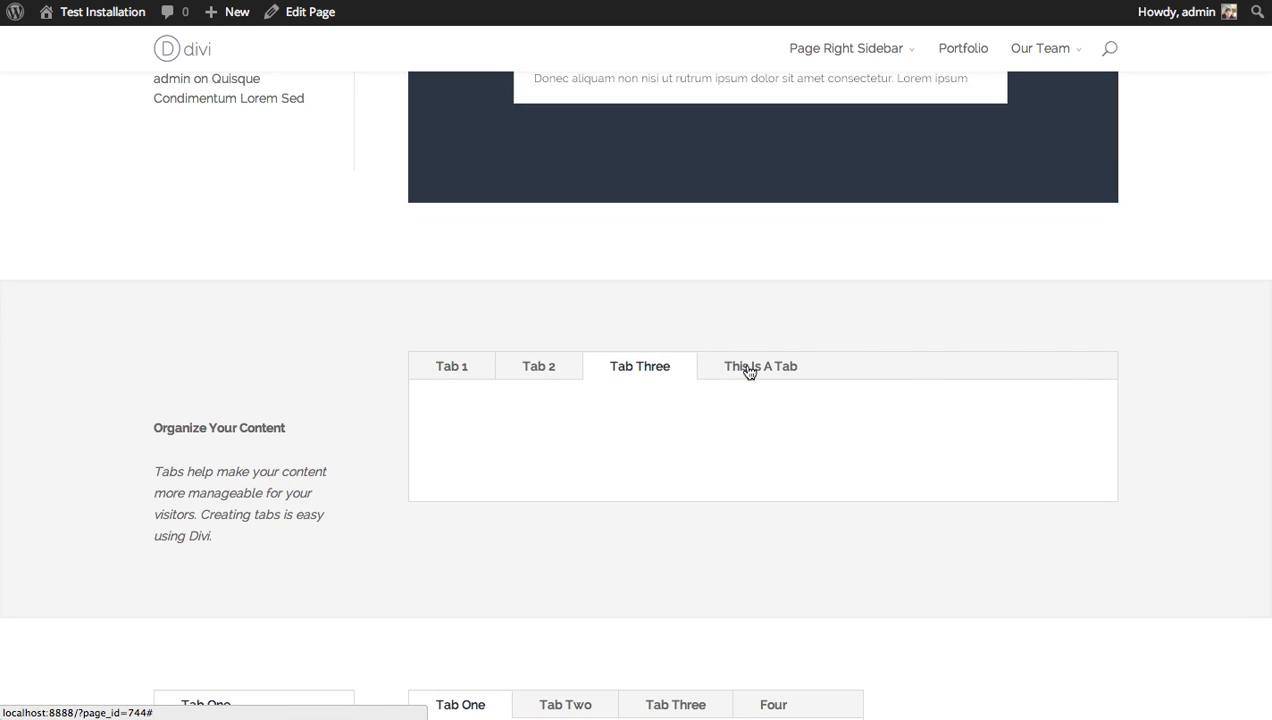
scroll(down, 3)
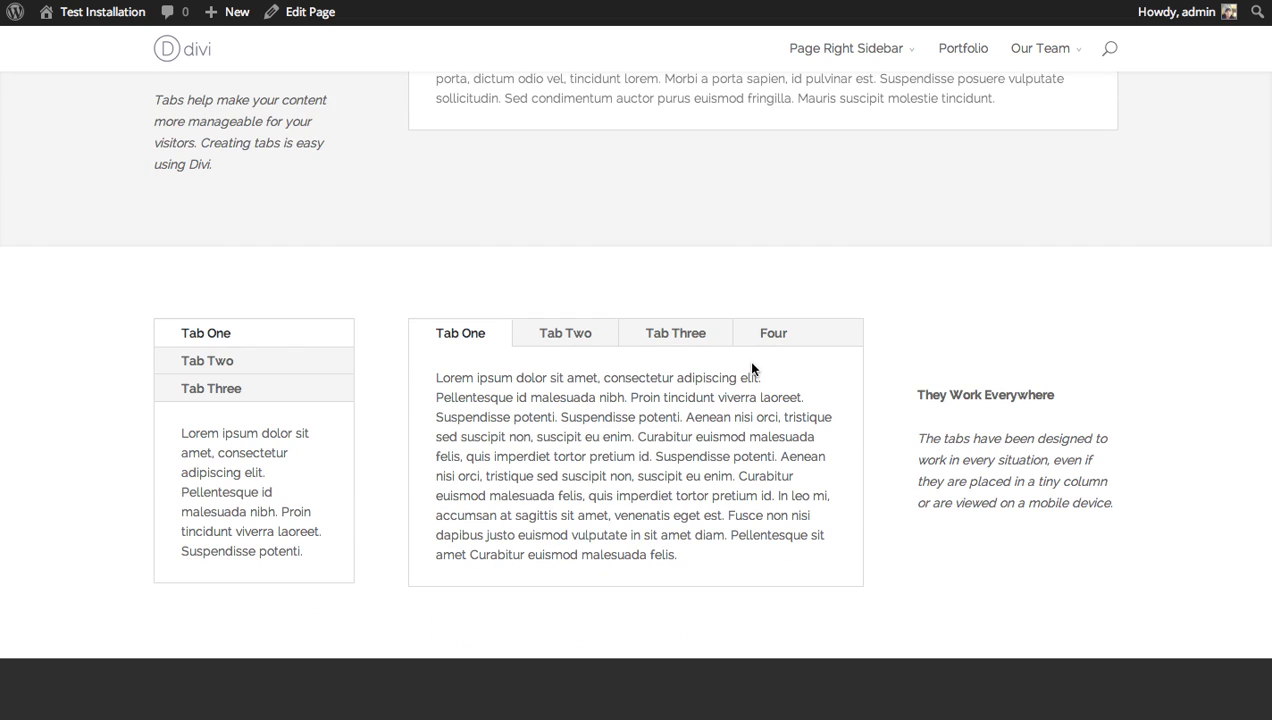
click(675, 333)
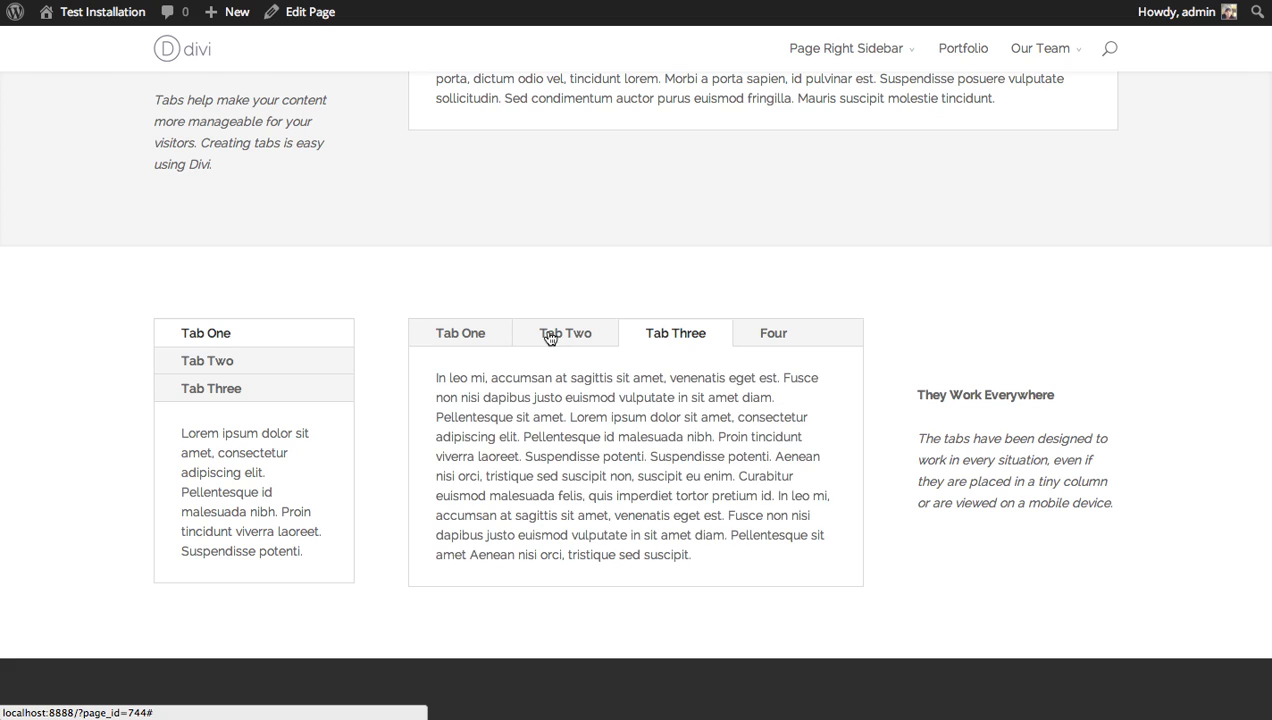
click(460, 333)
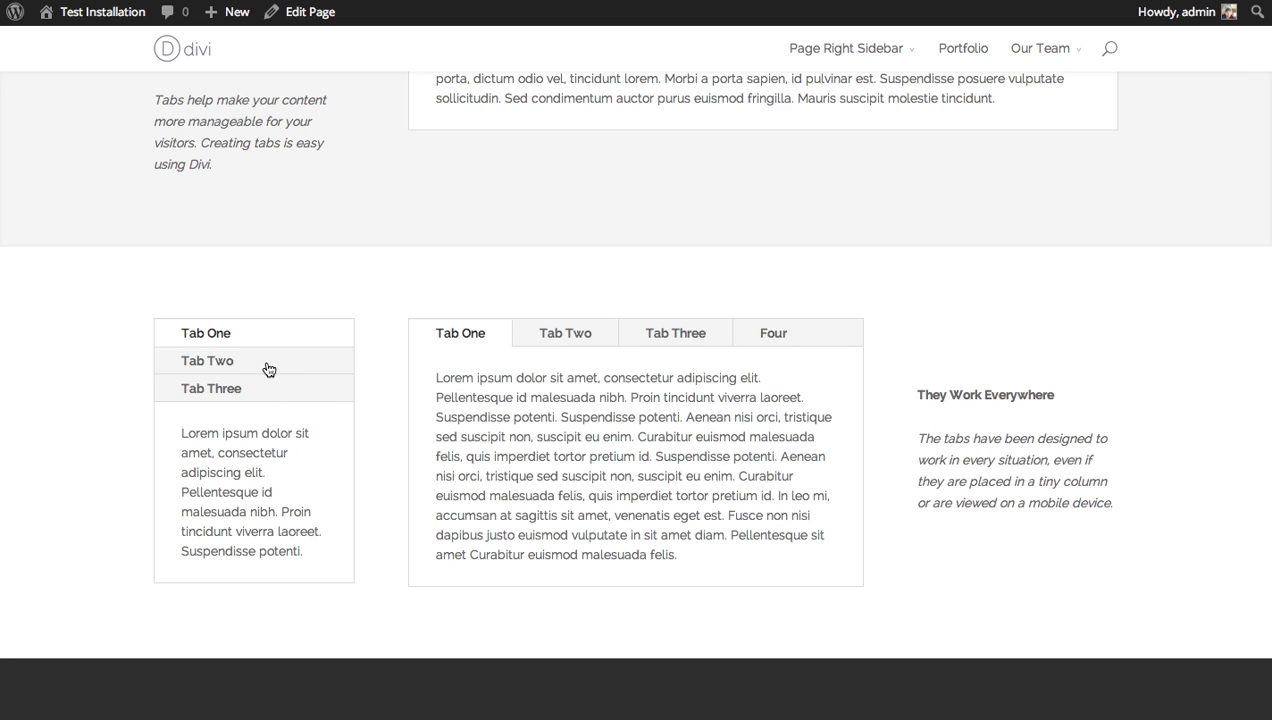
mouse_move(224, 397)
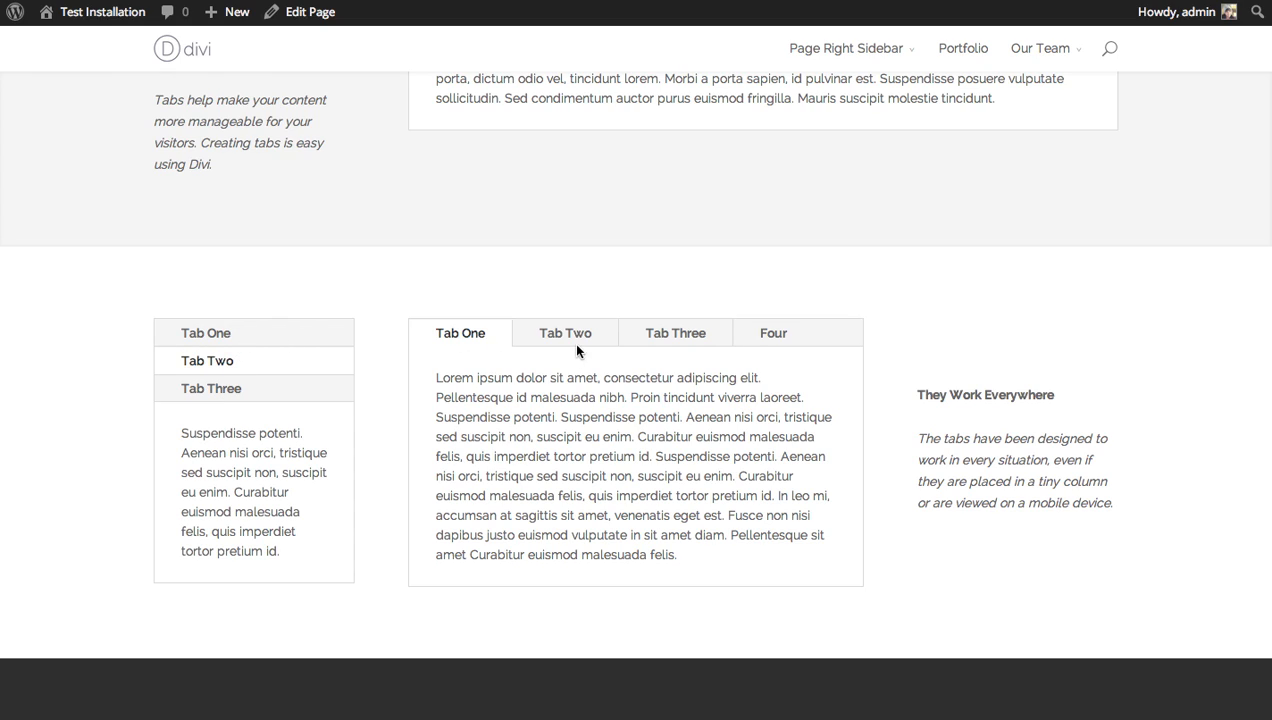
click(565, 333)
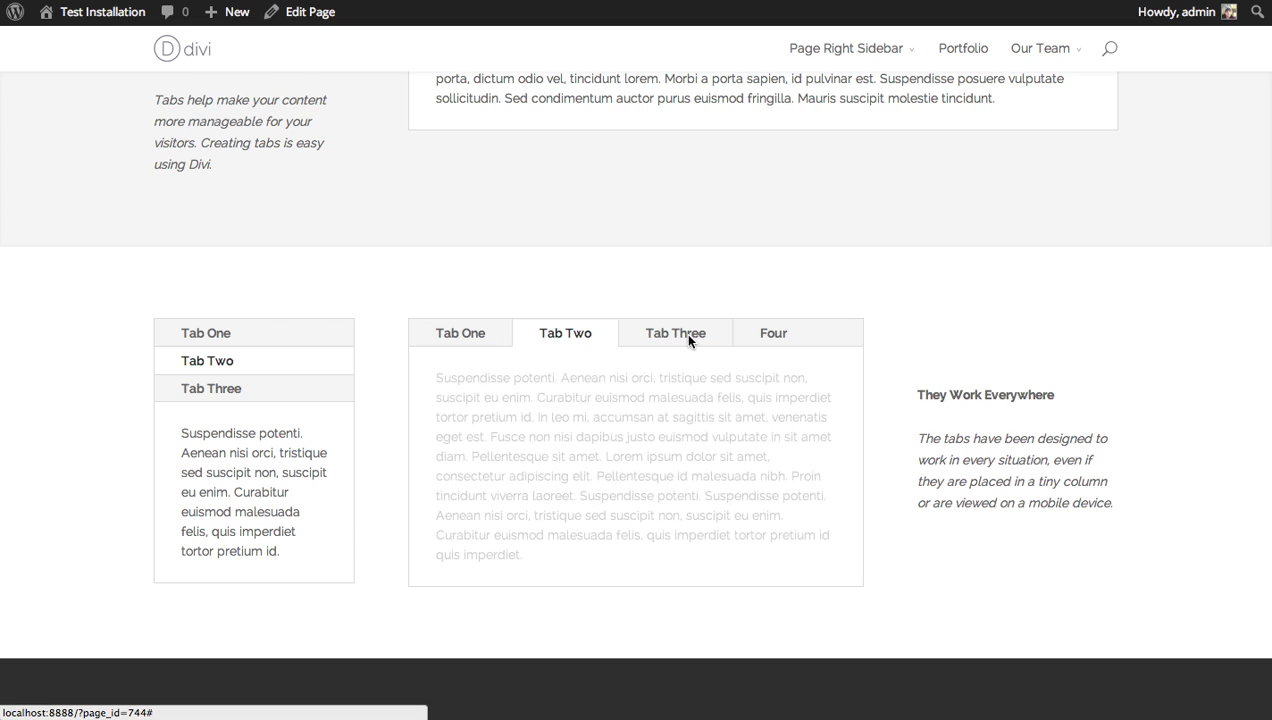
click(773, 333)
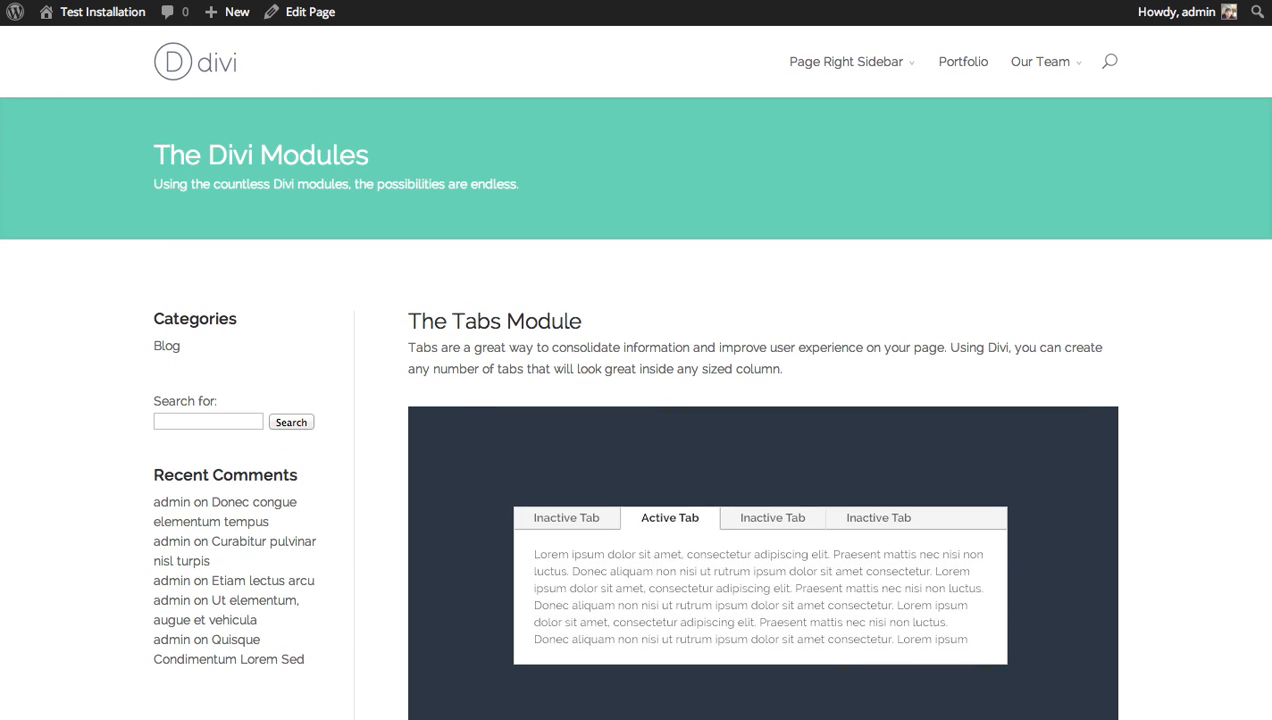
Step: Go to the Contact Our Company page and scroll through its form and details
click(846, 61)
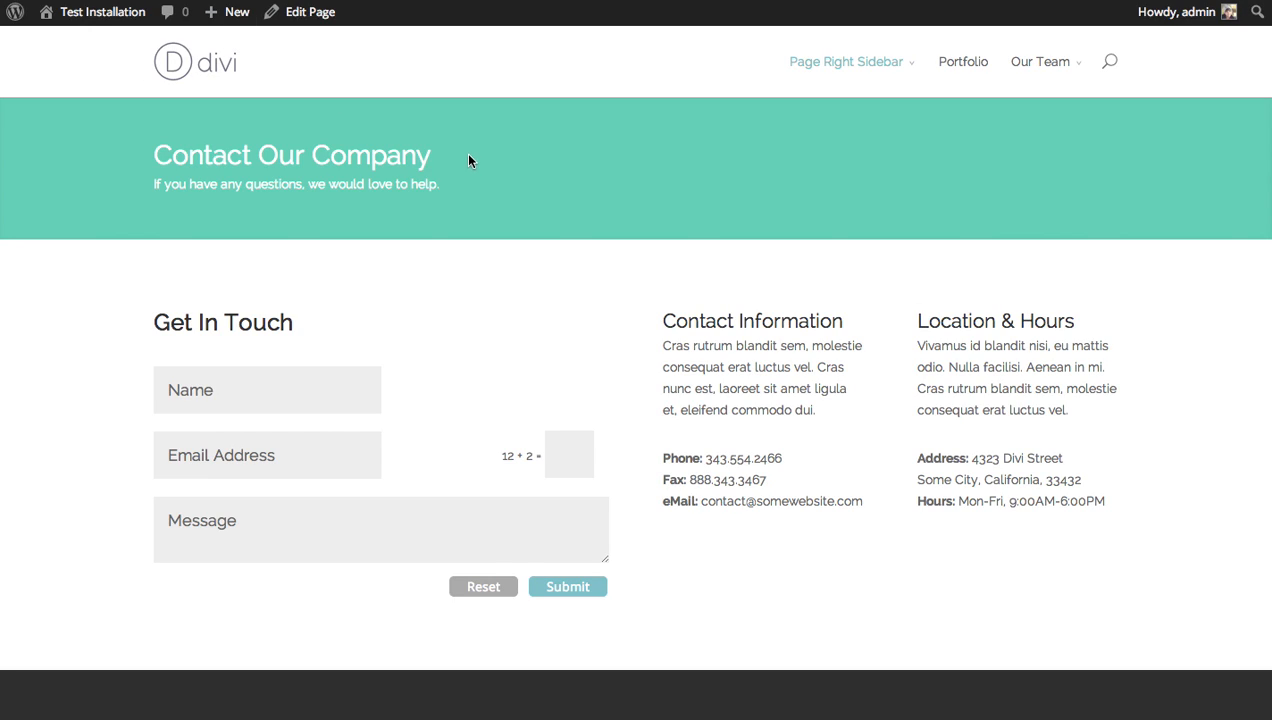
scroll(down, 3)
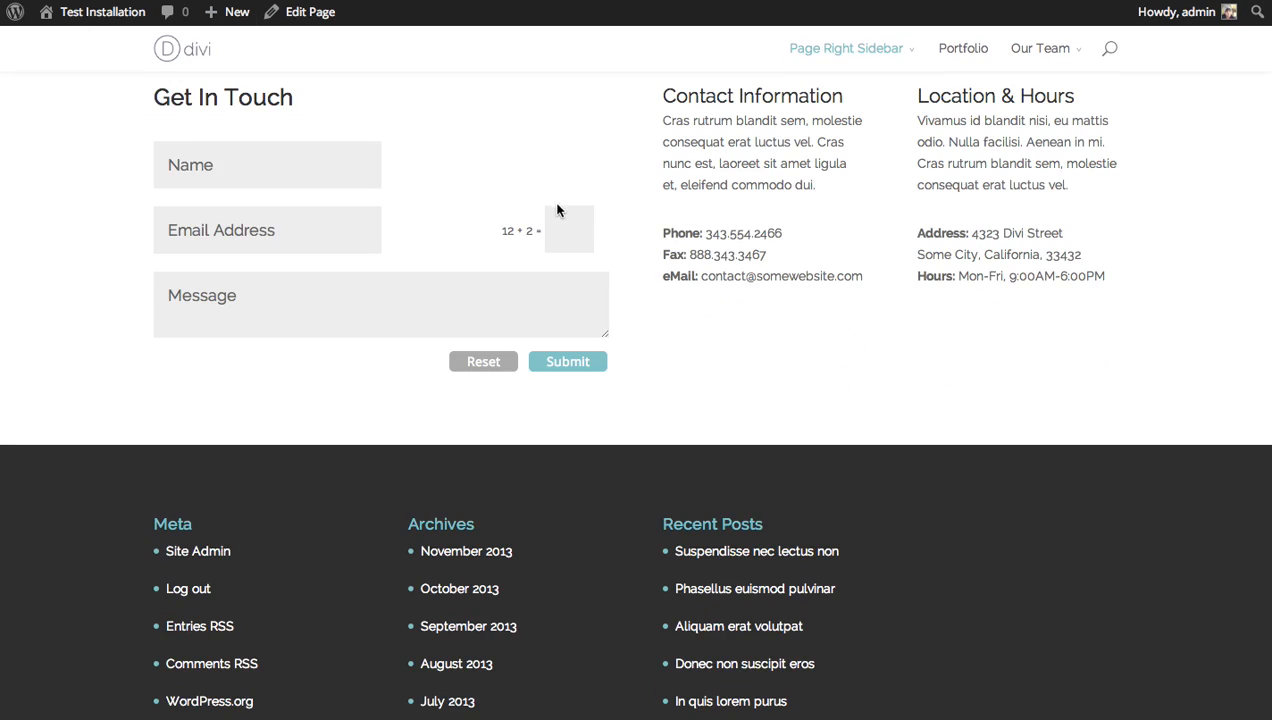
scroll(up, 3)
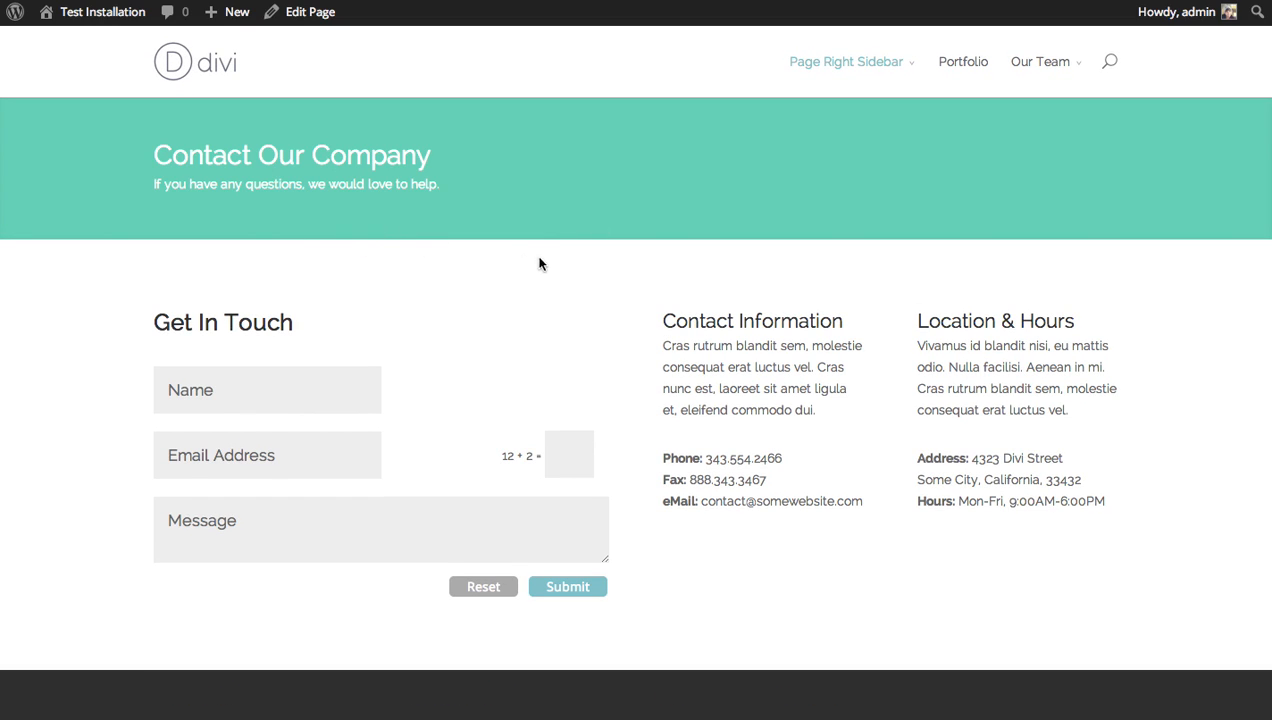
scroll(down, 3)
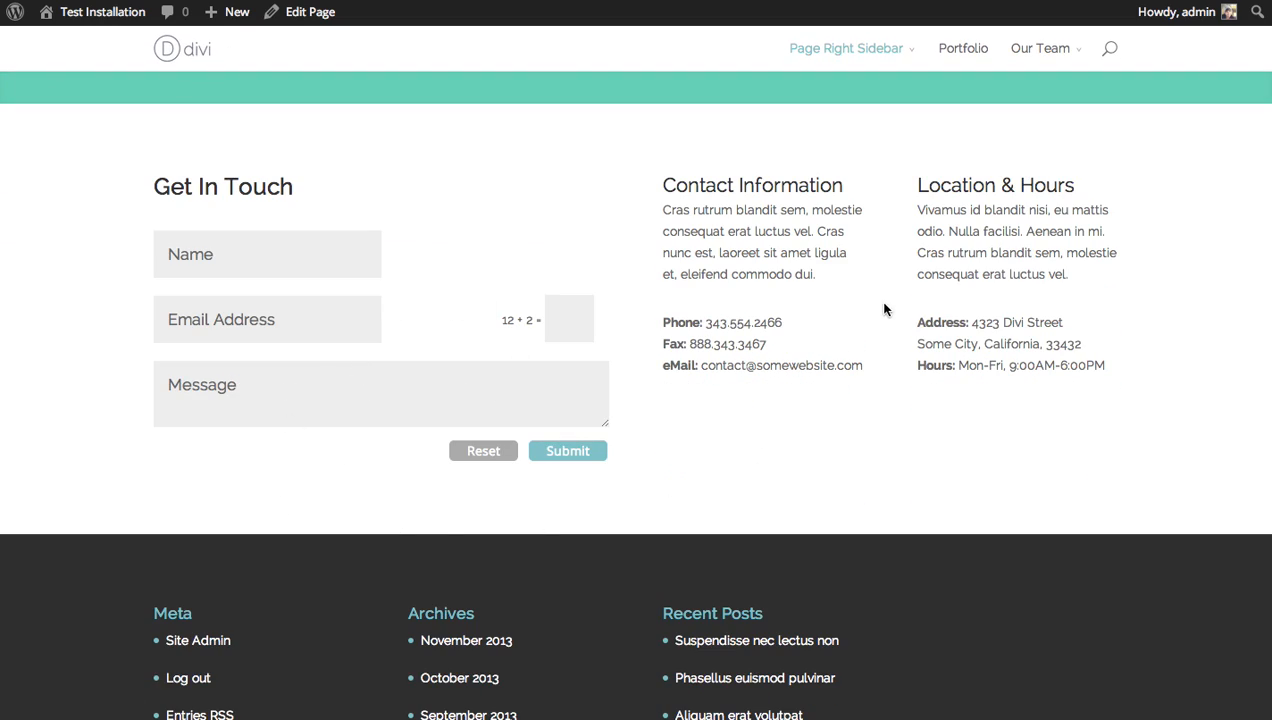
mouse_move(862, 272)
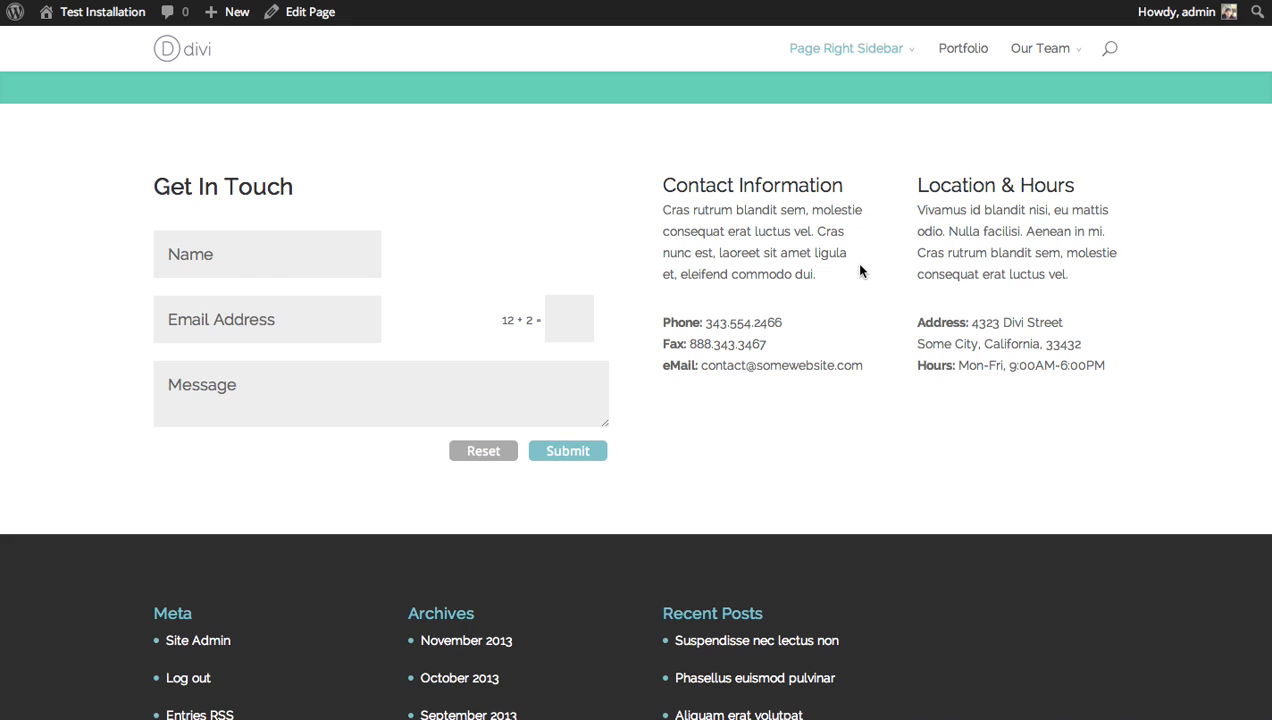
mouse_move(907, 268)
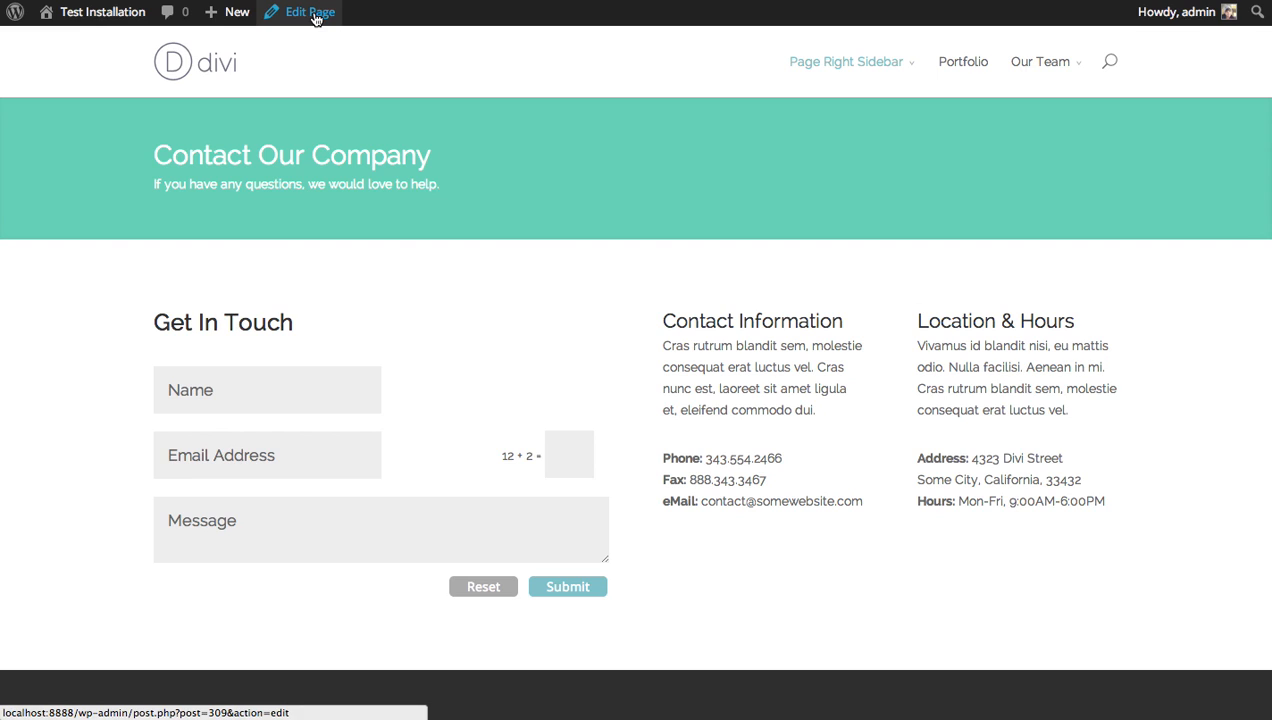
Step: From Edit Page, add a 1/2 + 1/2 column row beneath the contact form row
click(308, 11)
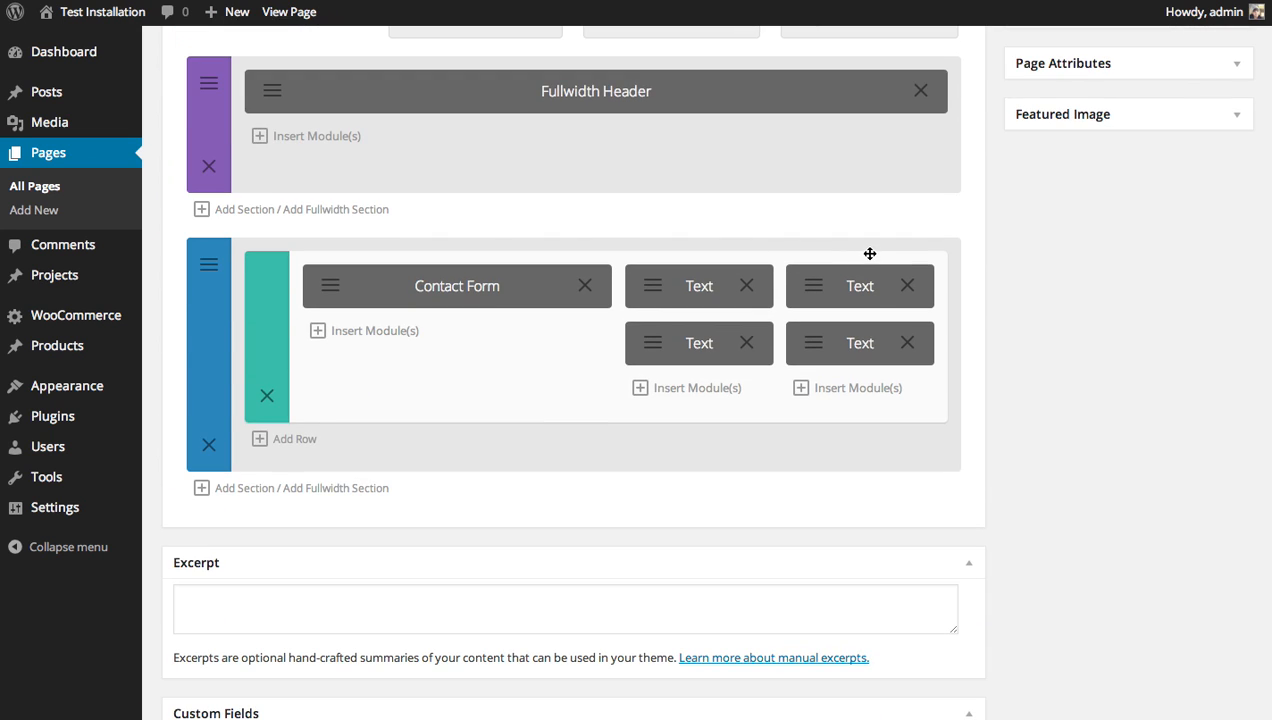
mouse_move(290, 448)
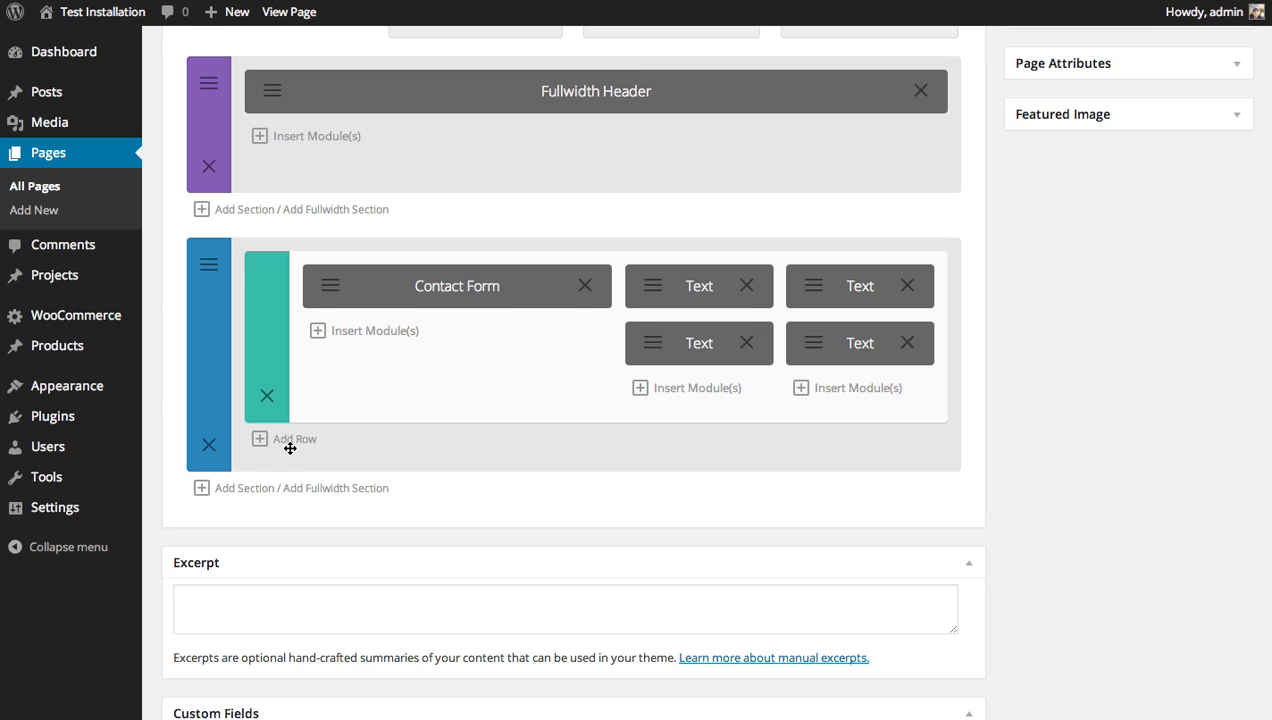
click(283, 438)
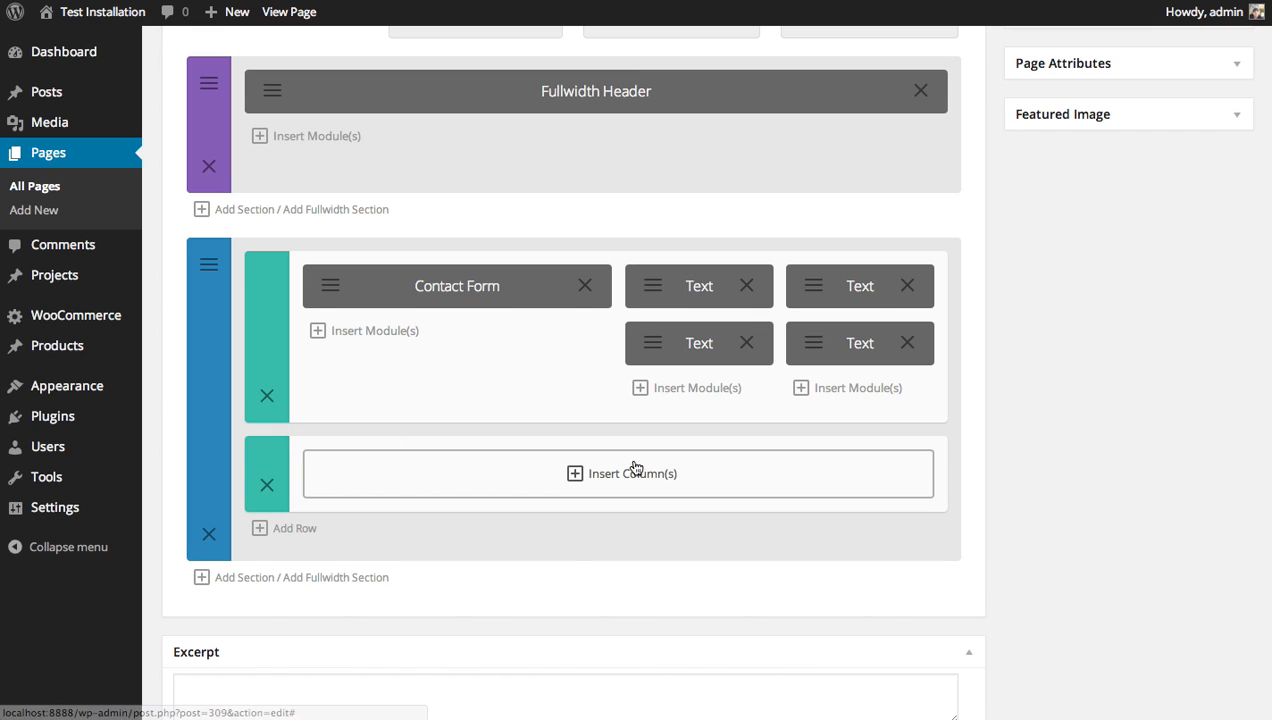
click(622, 473)
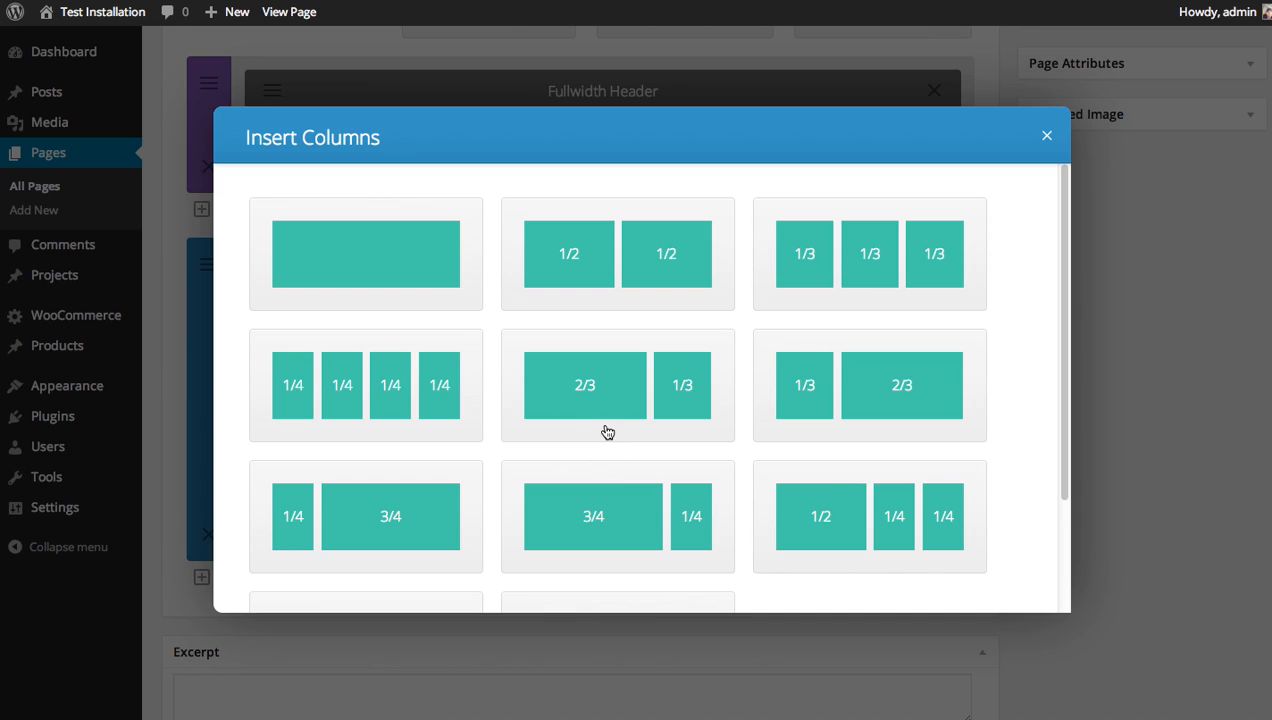
mouse_move(611, 261)
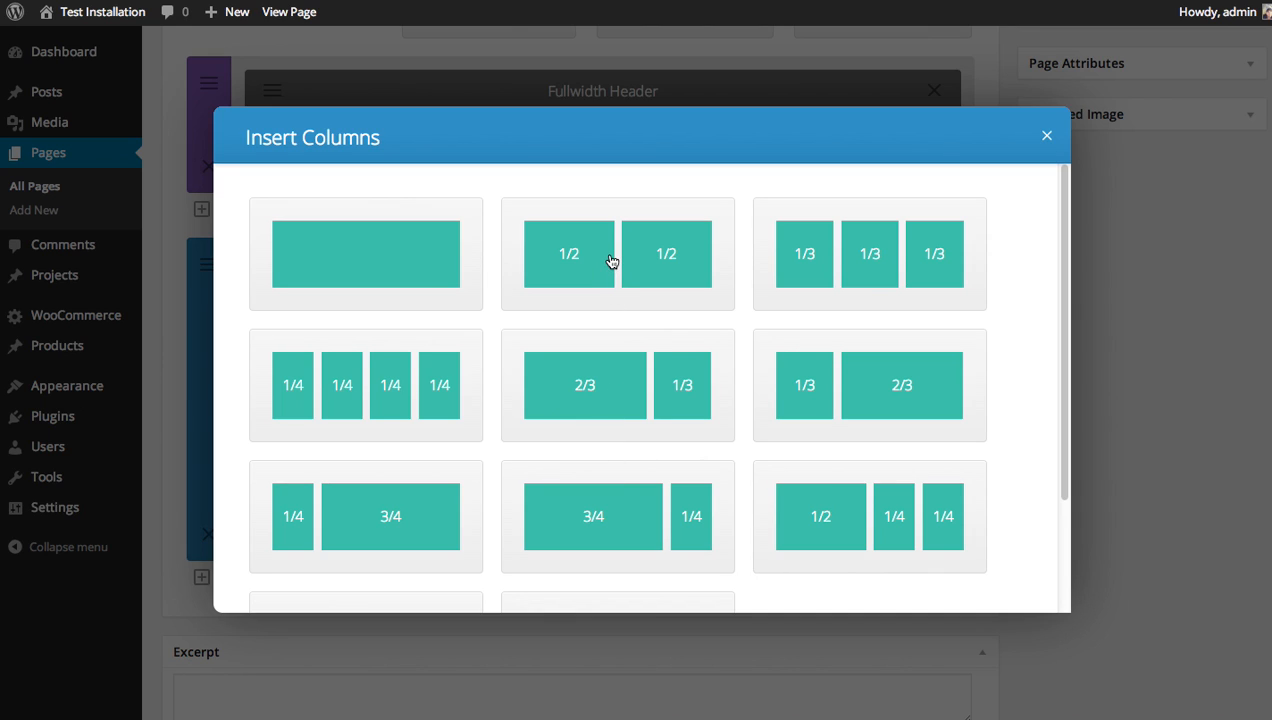
click(617, 253)
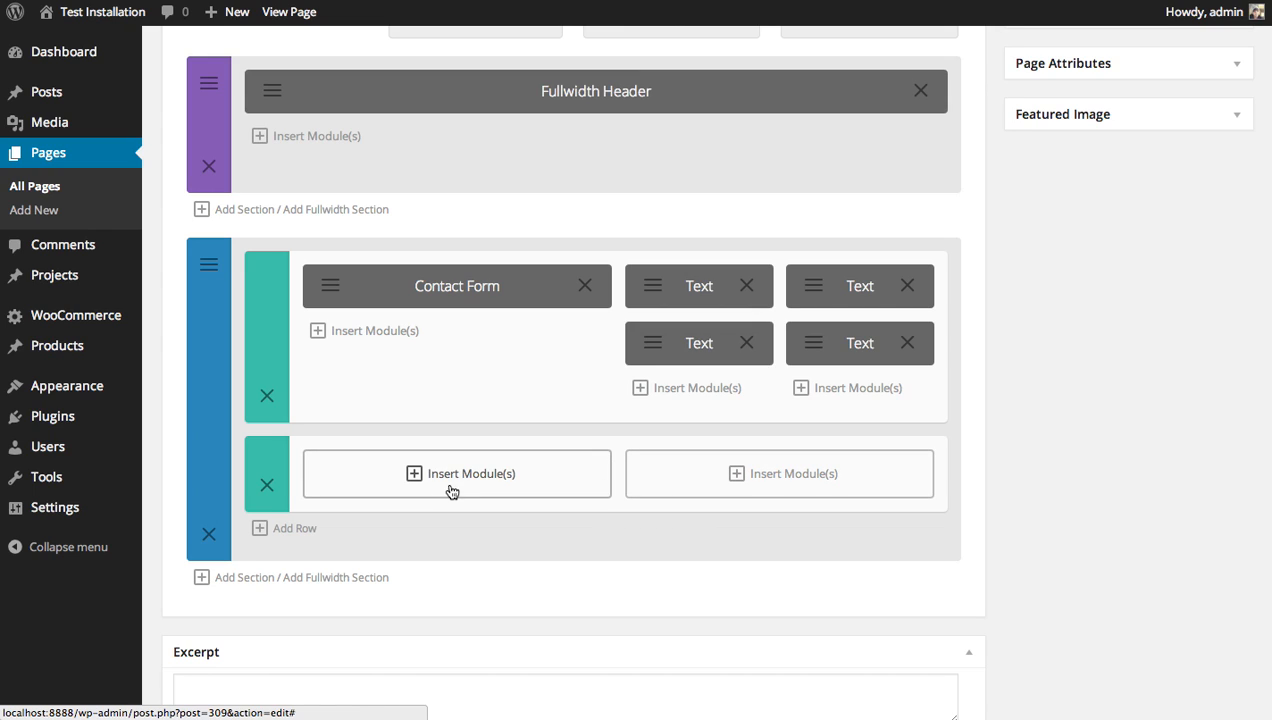
Step: Put a Tabs module in the left column with tabs Button One and Button Two, plus body text
click(456, 473)
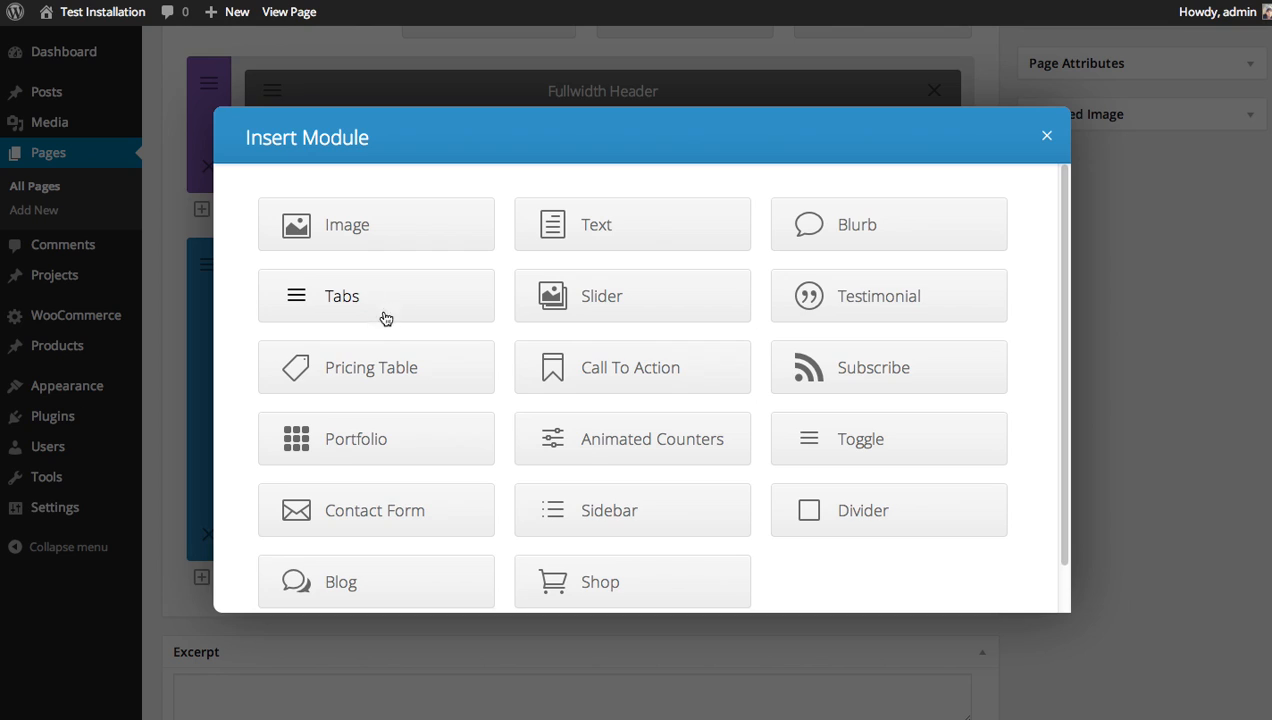
click(341, 296)
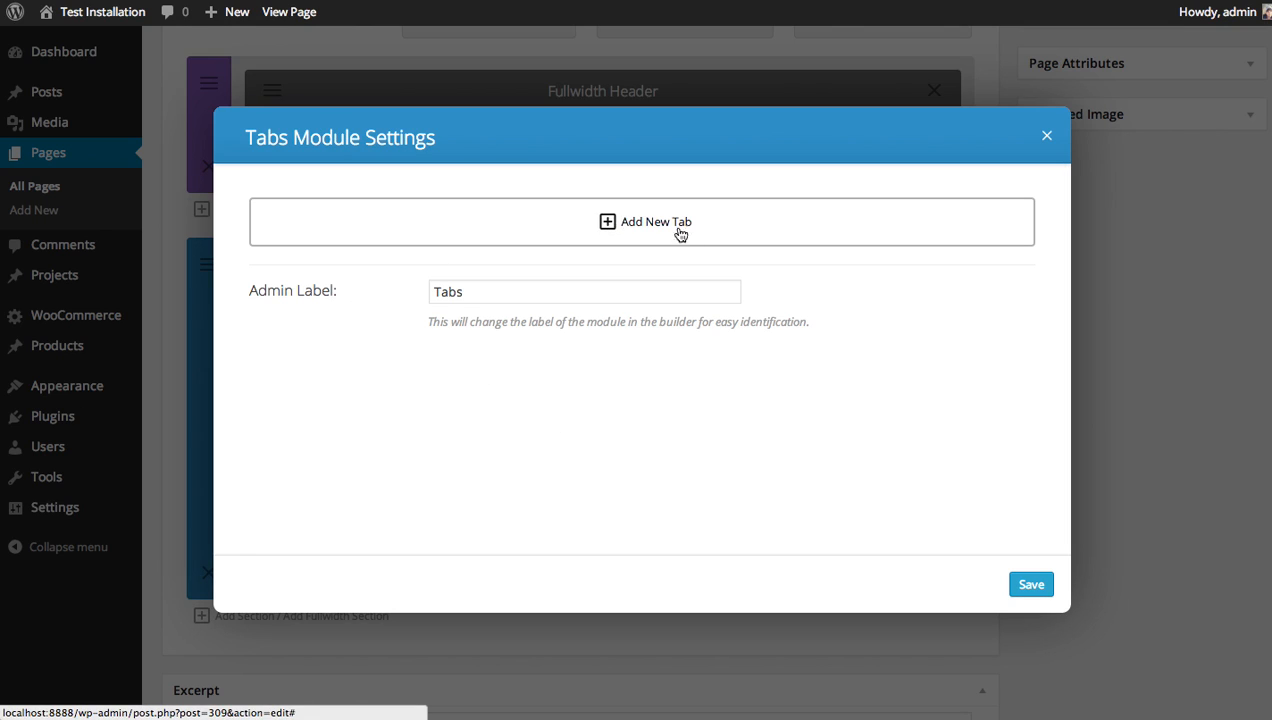
mouse_move(578, 223)
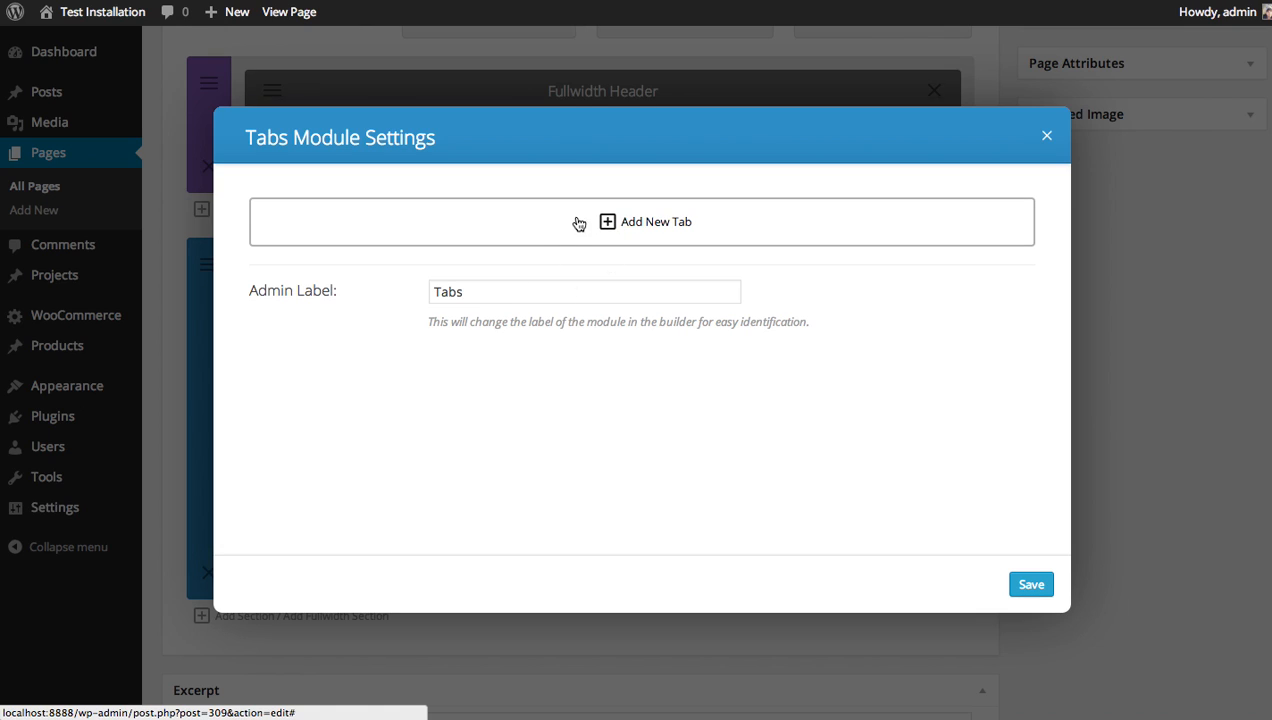
mouse_move(575, 283)
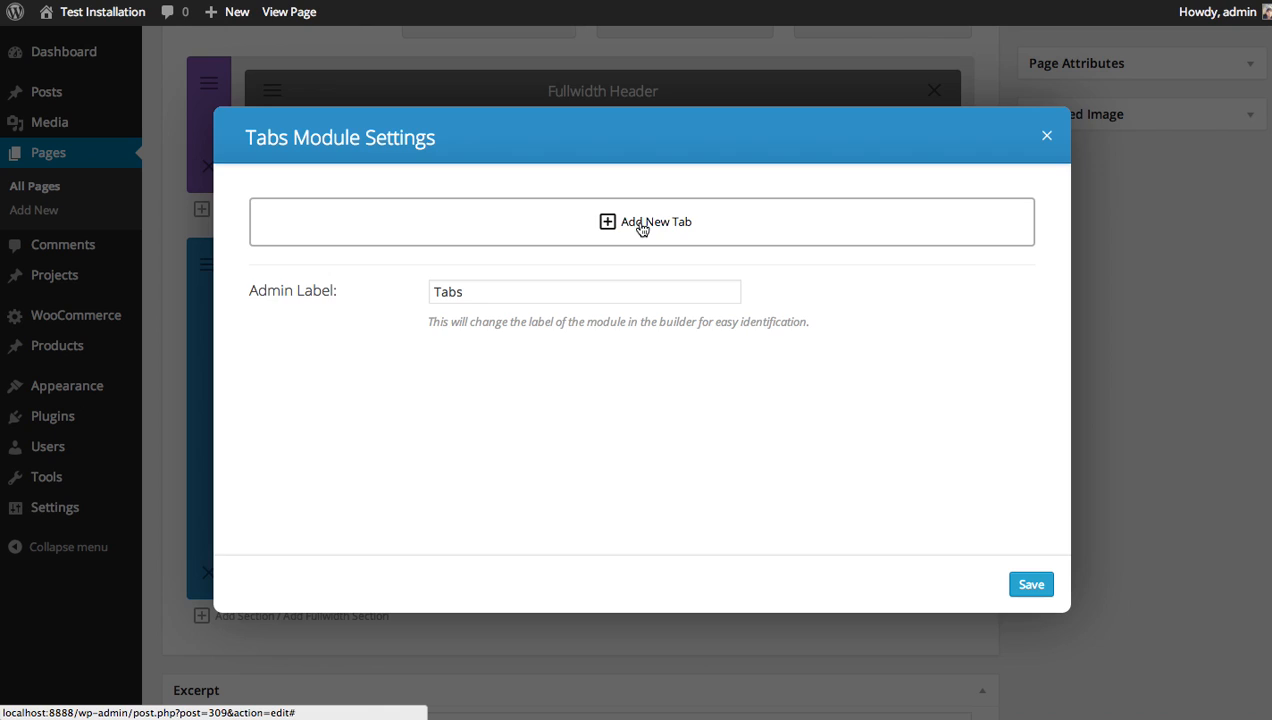
click(644, 221)
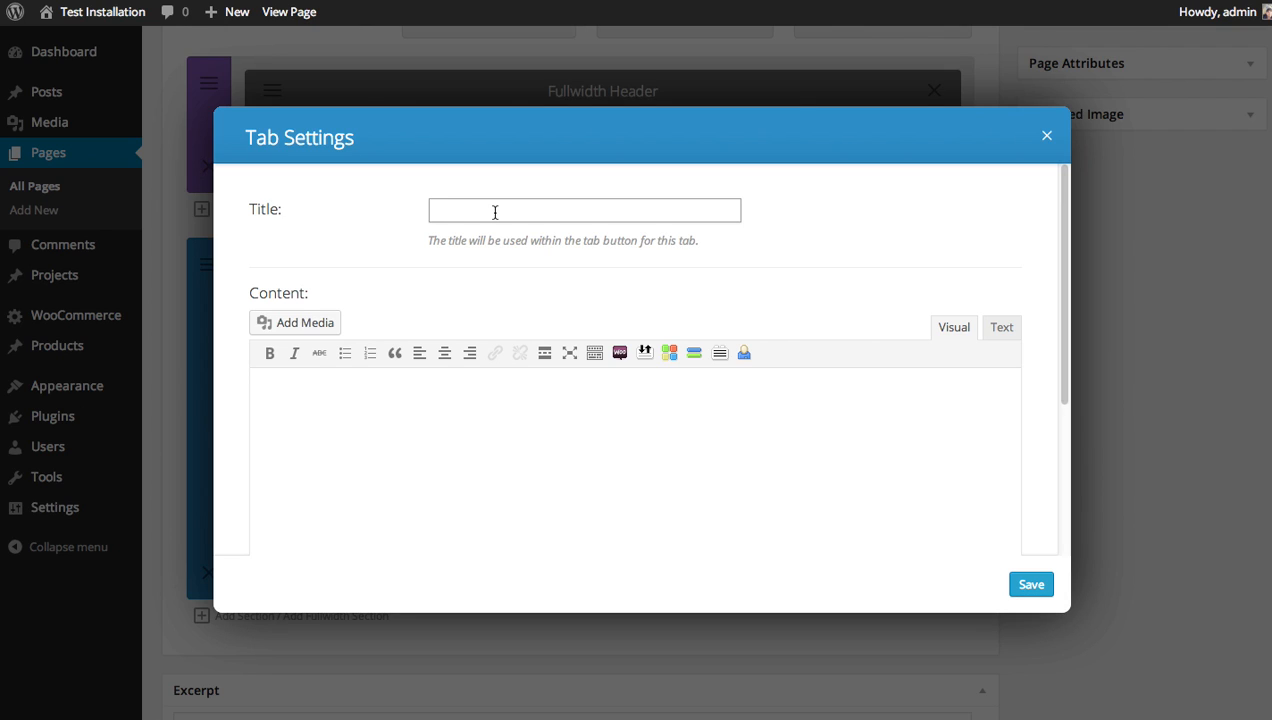
text(Button One)
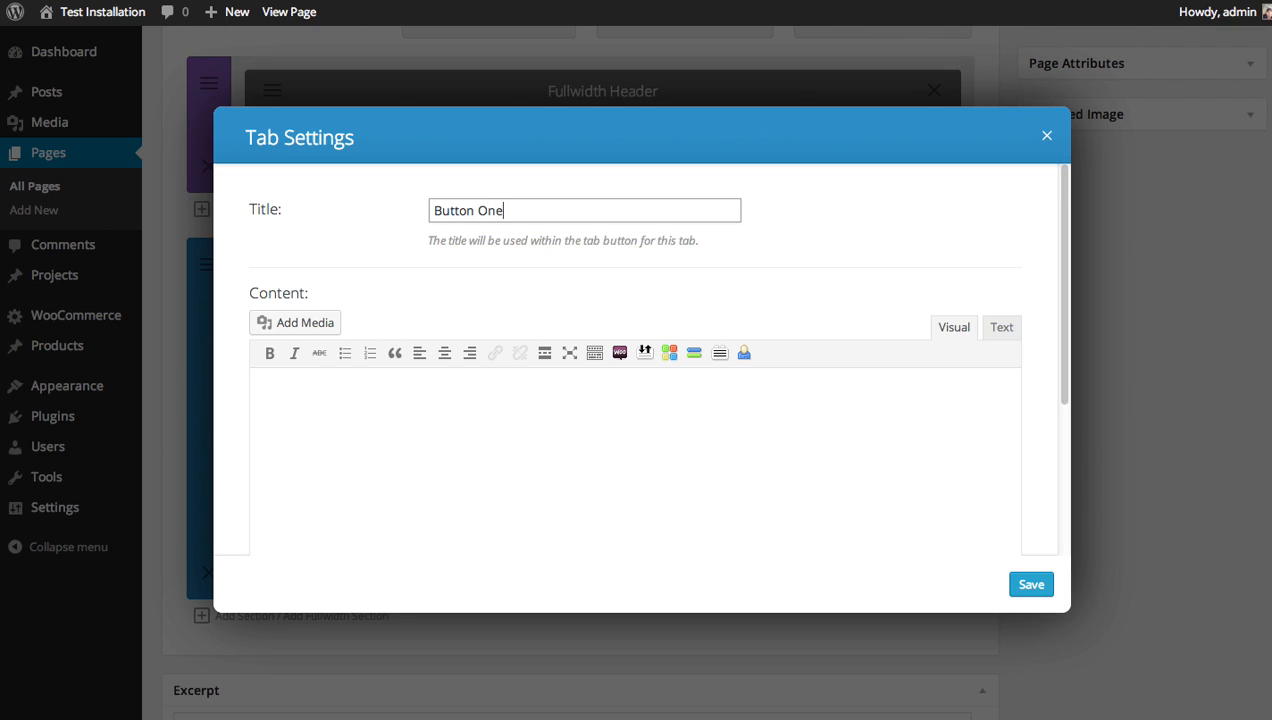
click(497, 403)
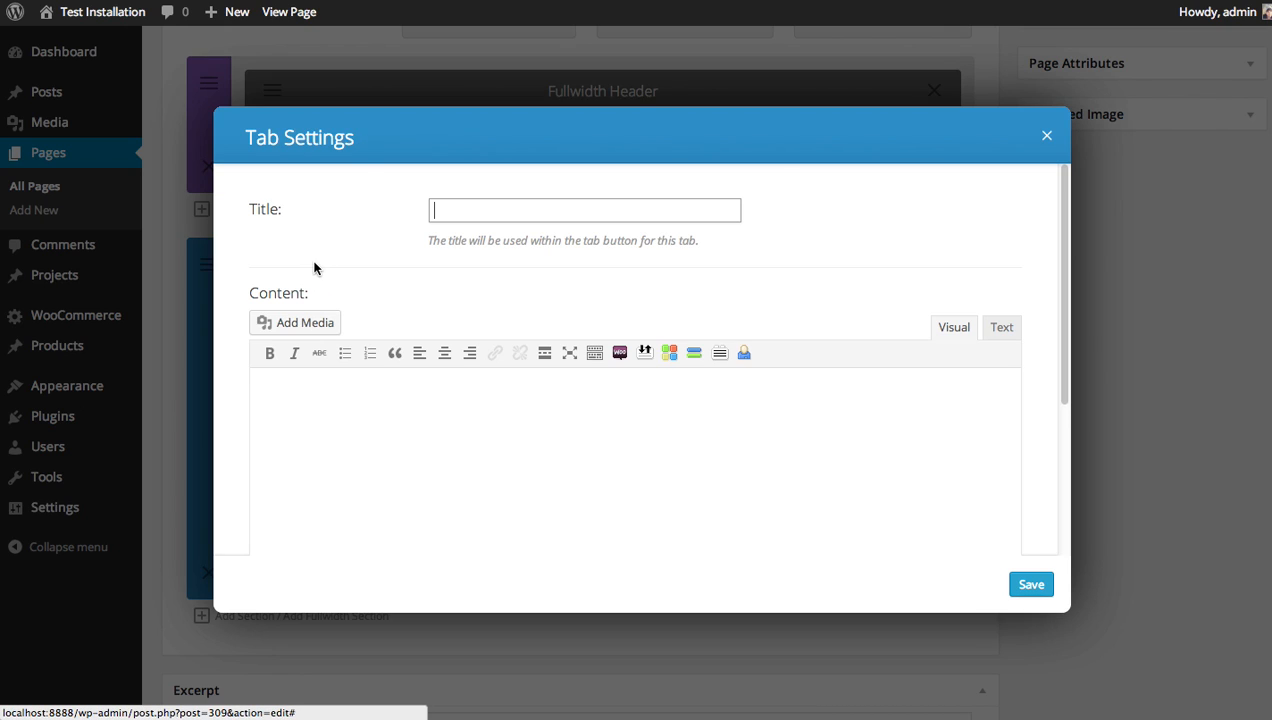
text(Button Two)
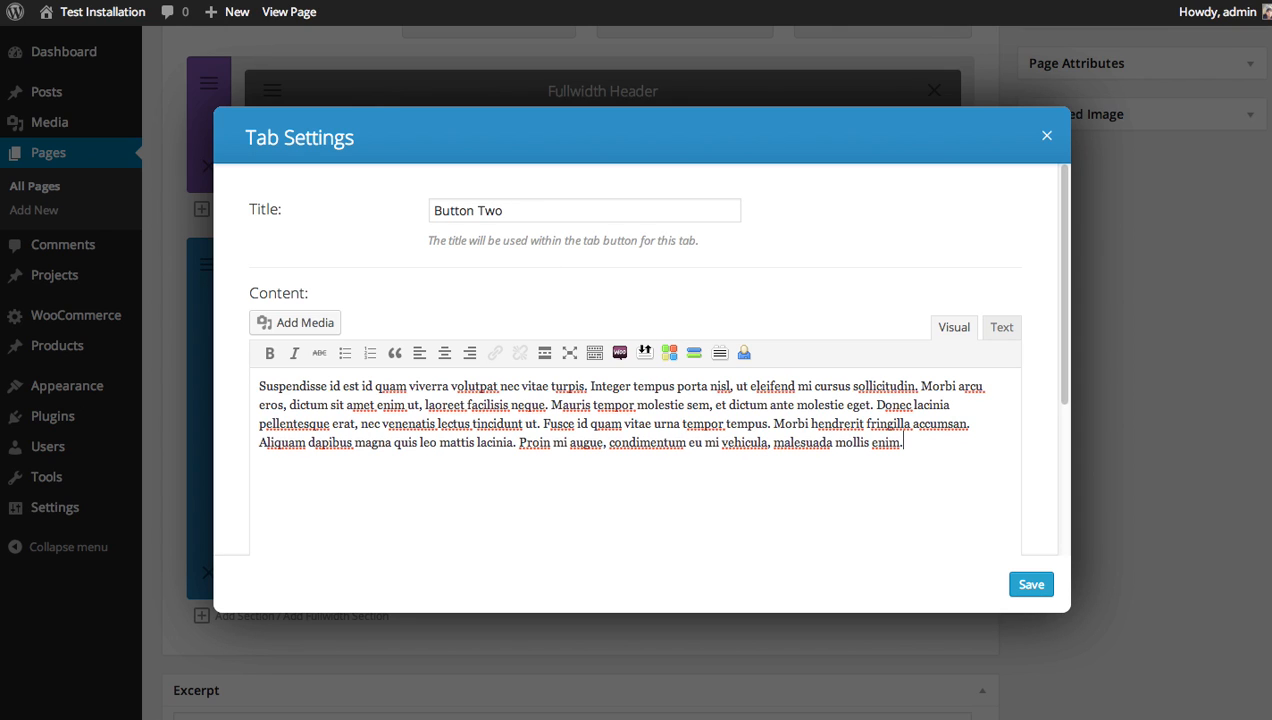
click(1047, 135)
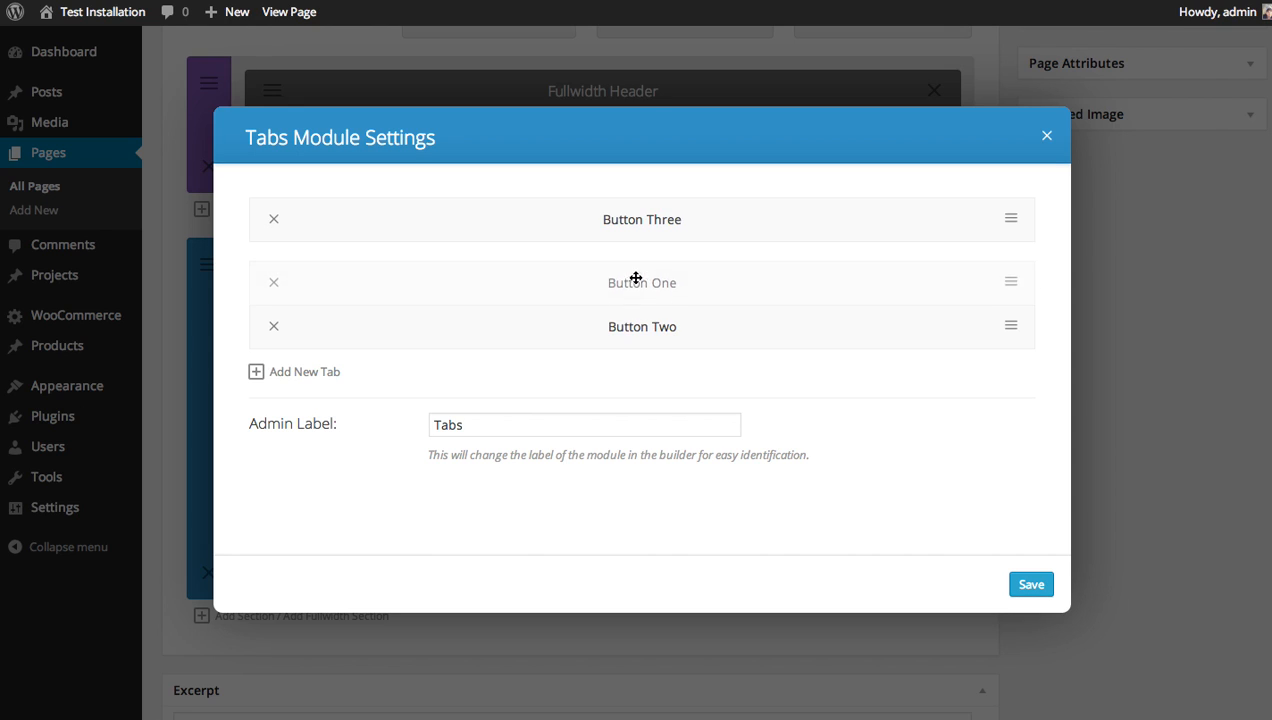
Step: Drag the tabs into the order Button Three, Button One, Button Two and save the module
drag(635, 278, 956, 242)
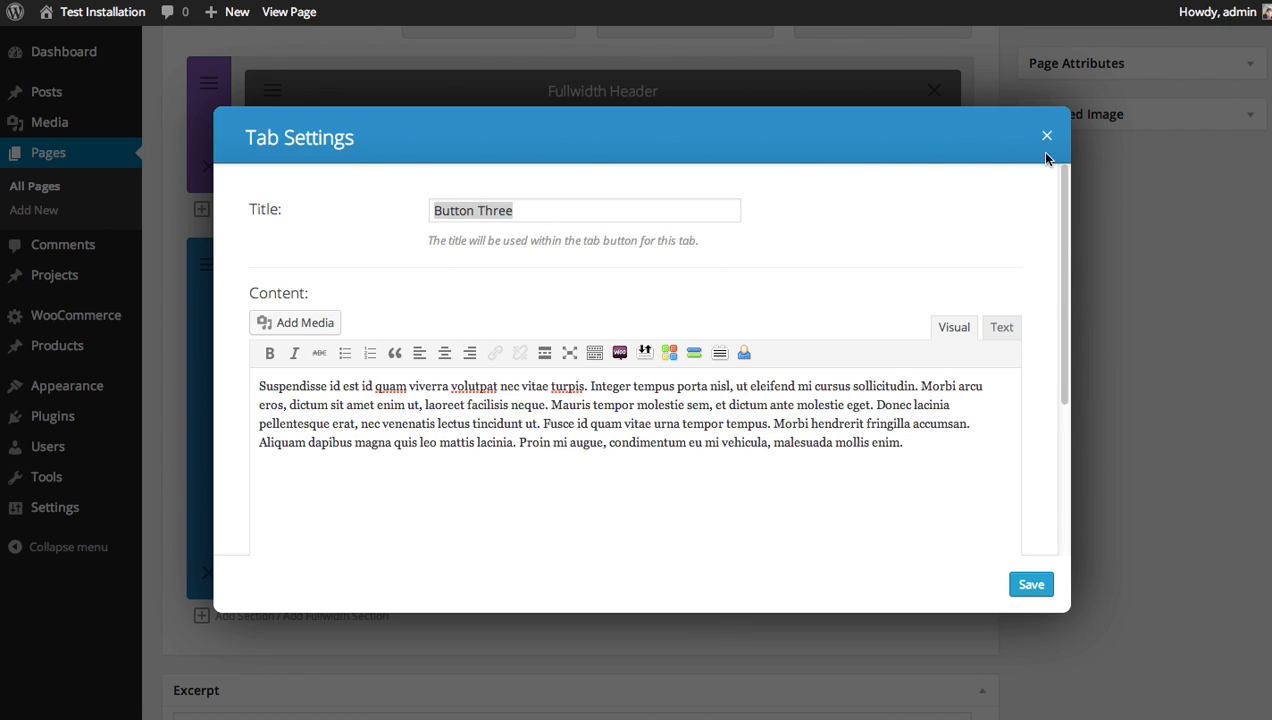
click(1031, 584)
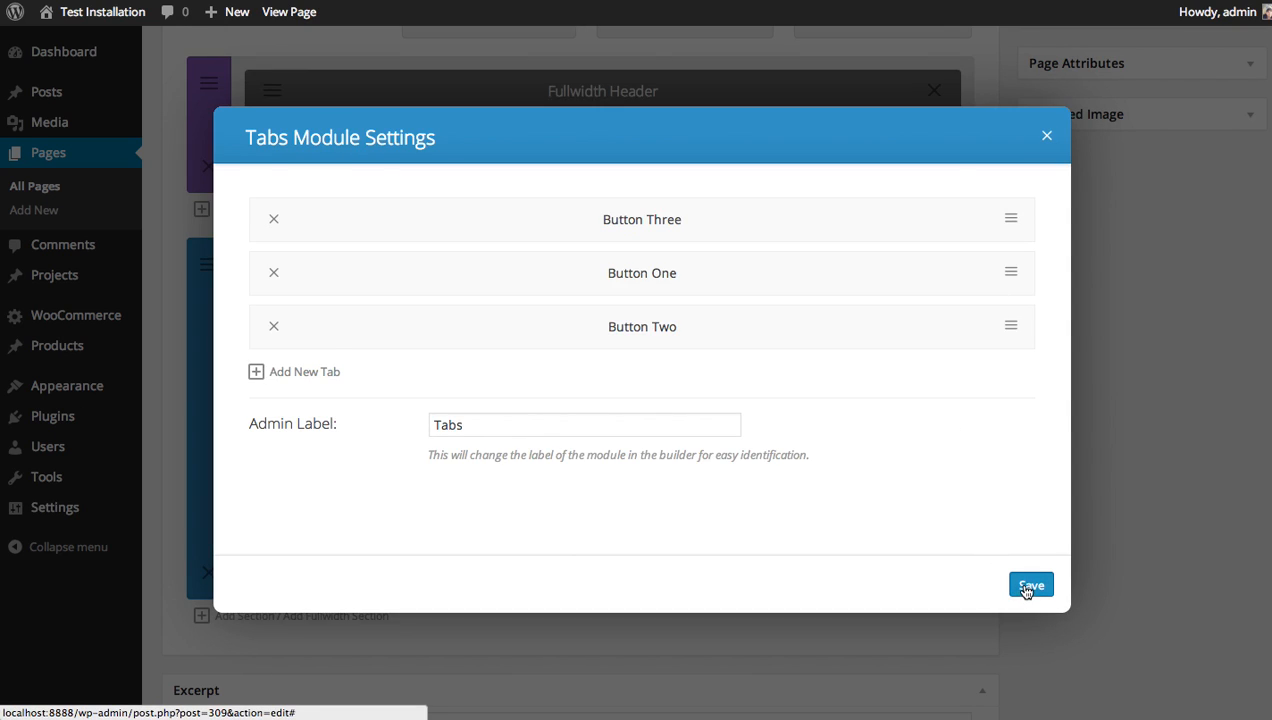
click(1030, 585)
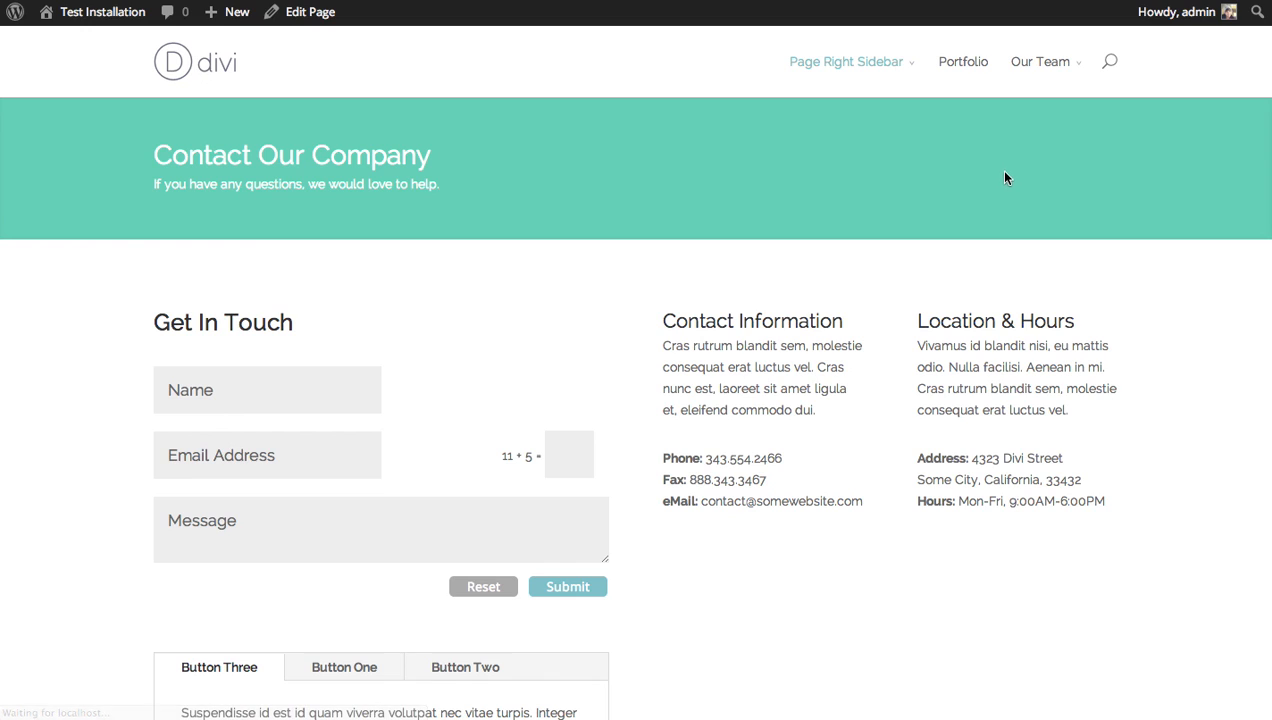
Step: Test the Button Two tab on the previewed page, then go back to the Edit Page tab
scroll(down, 3)
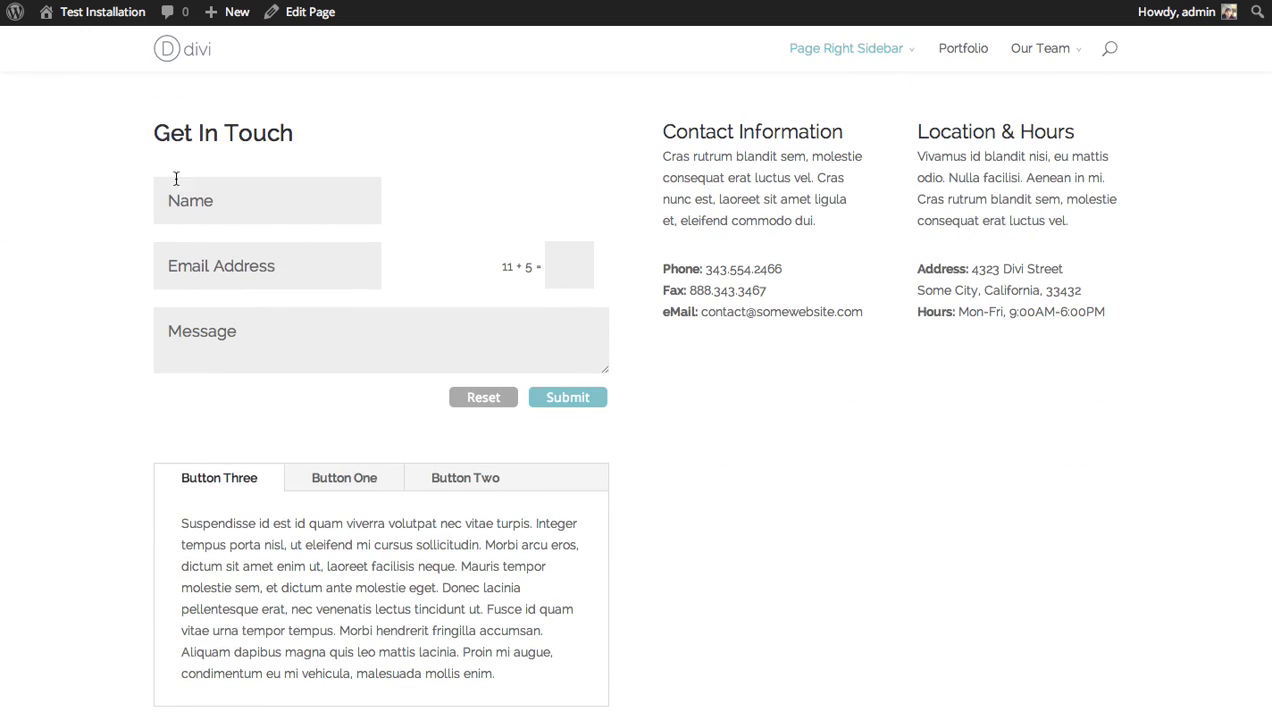
mouse_move(670, 273)
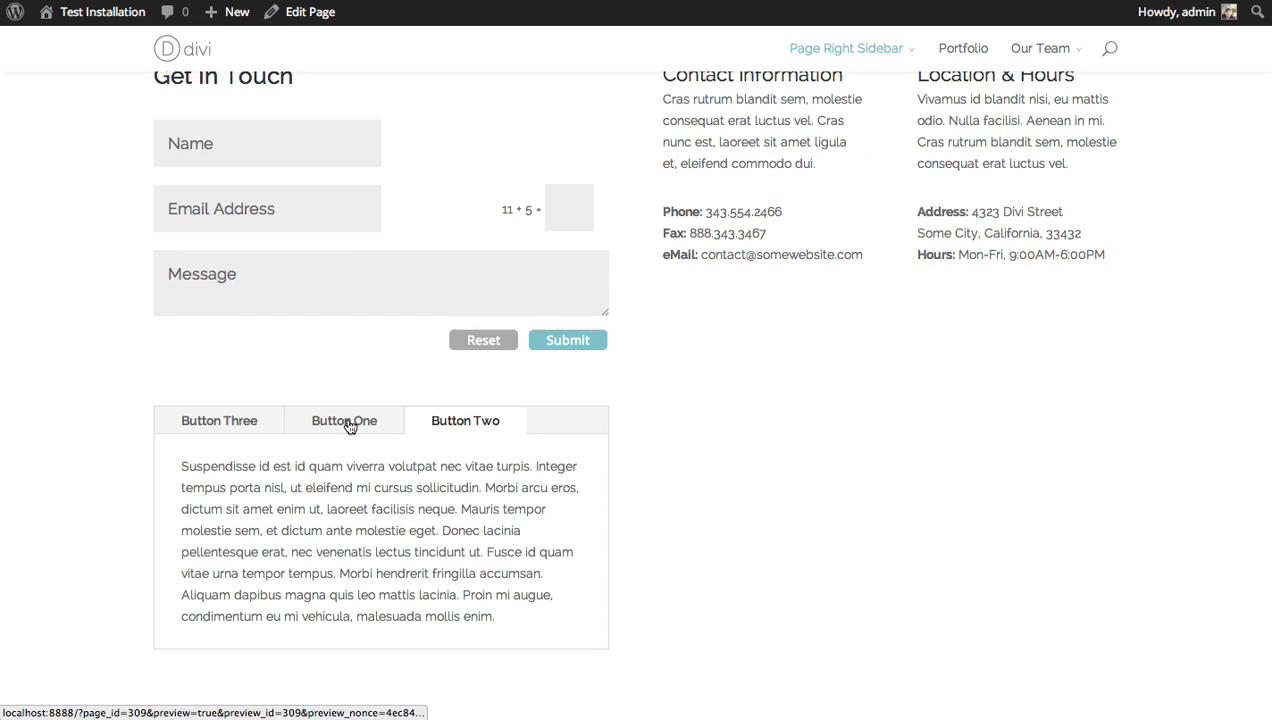
click(310, 12)
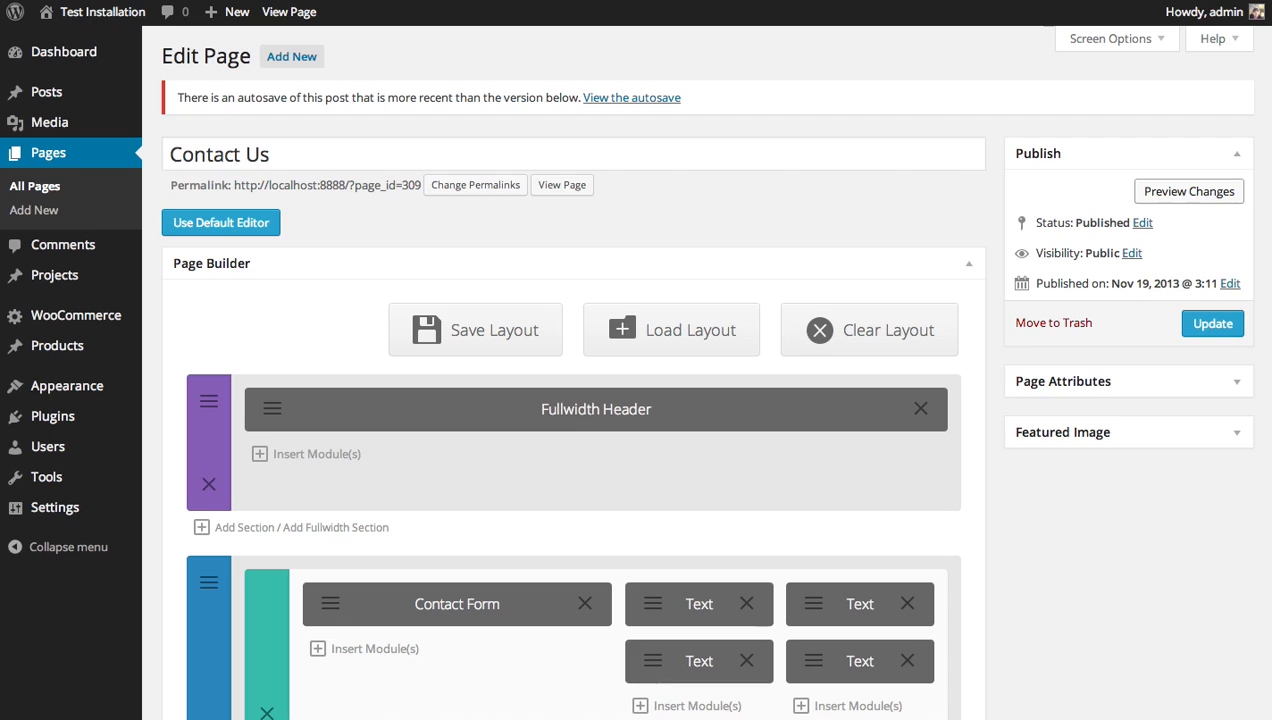
Step: Insert a right-column Tabs module with tabs Button One, Button Two and Button Three, and save
scroll(down, 3)
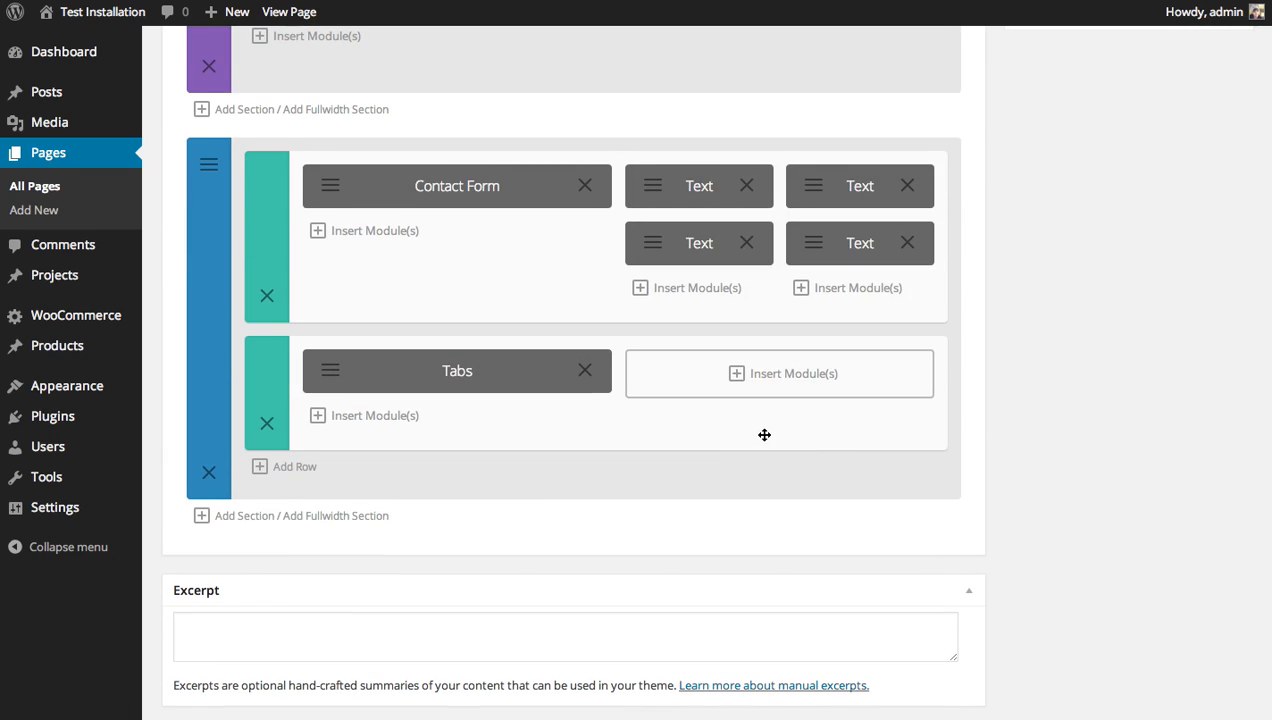
click(793, 373)
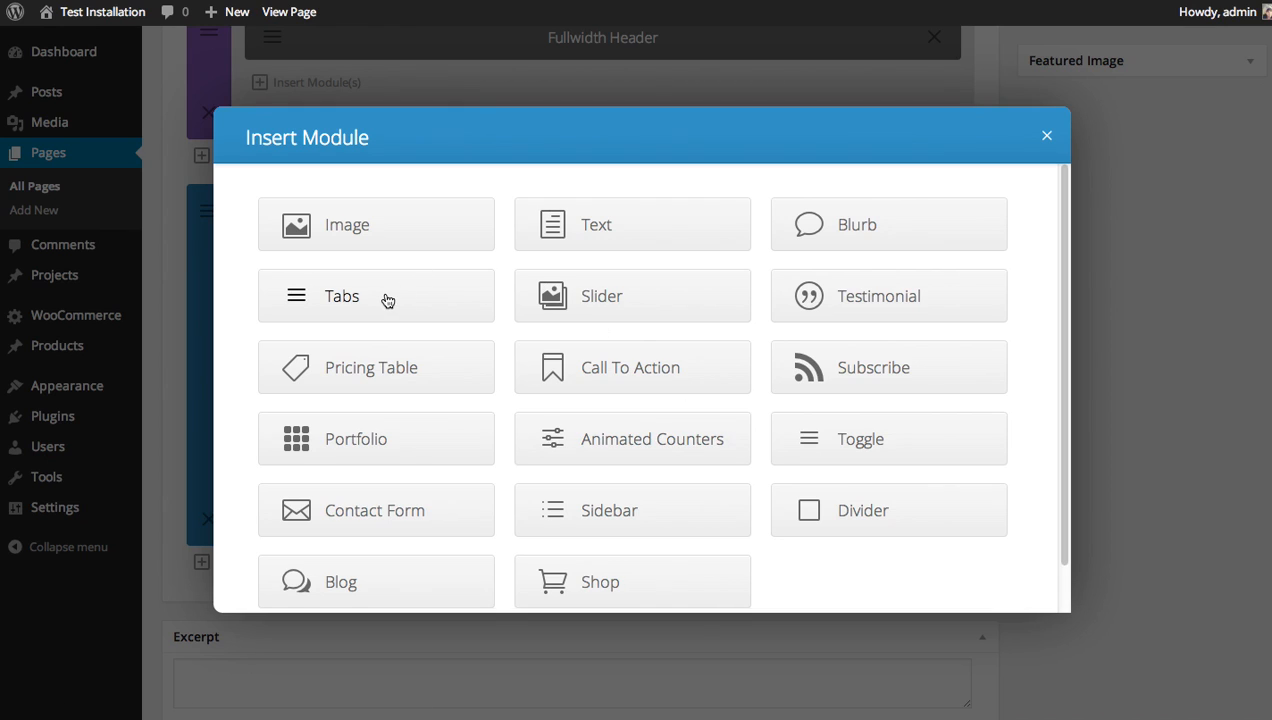
click(375, 296)
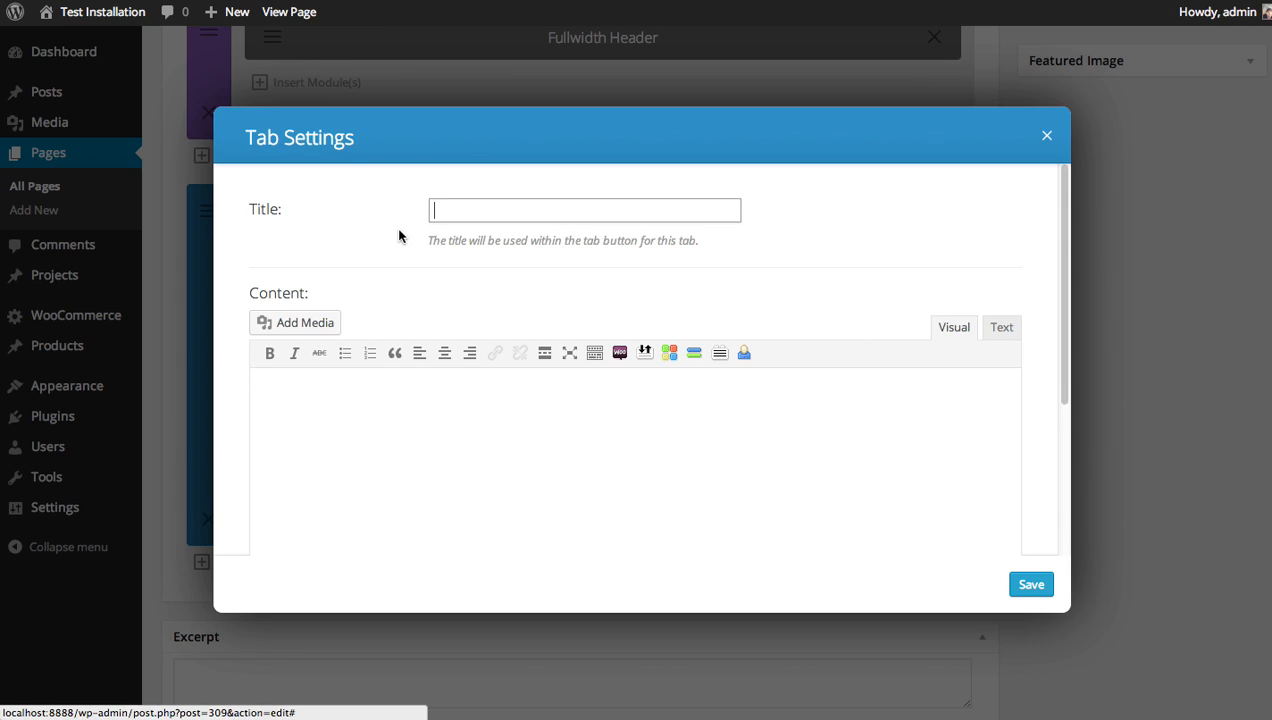
text(Button One)
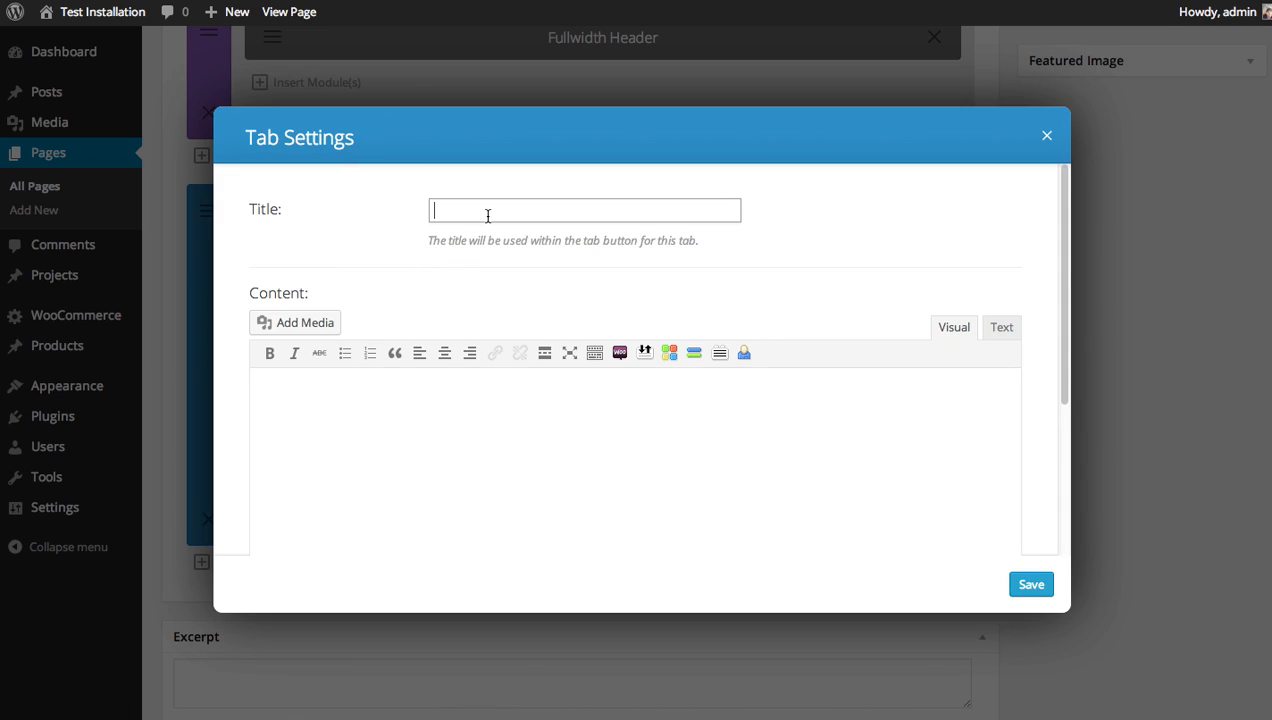
text(Button Two)
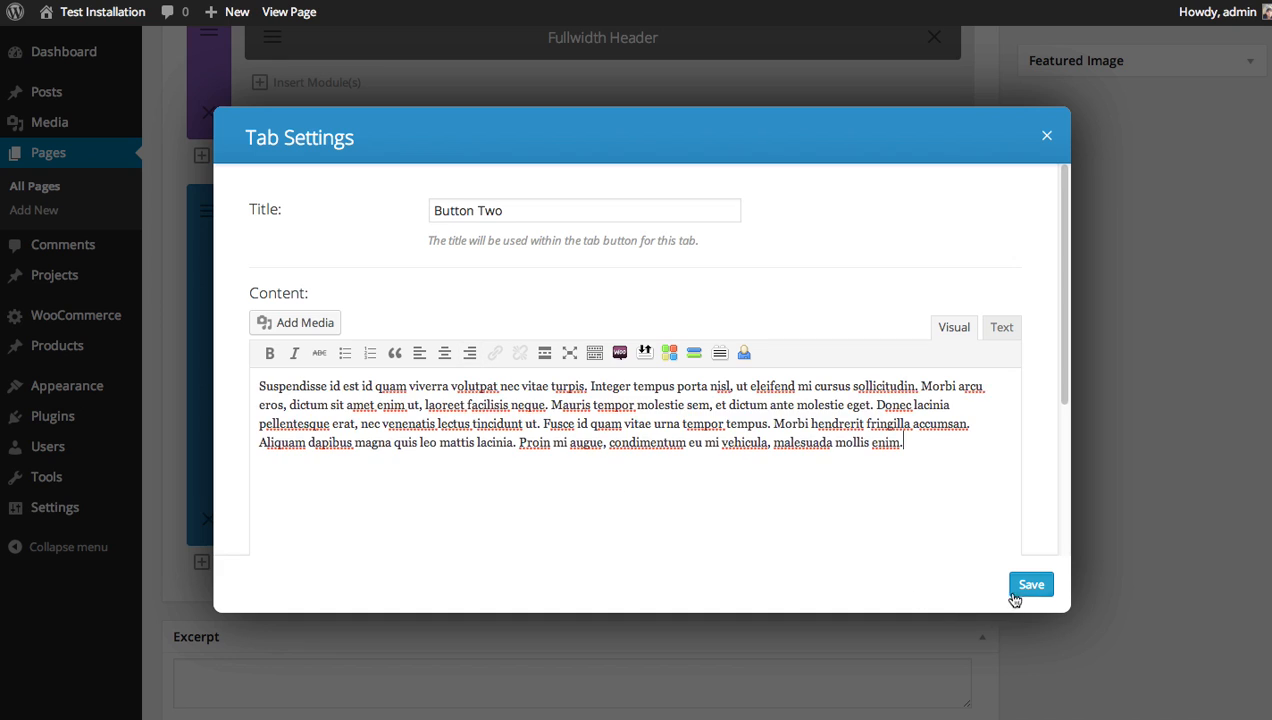
click(1031, 584)
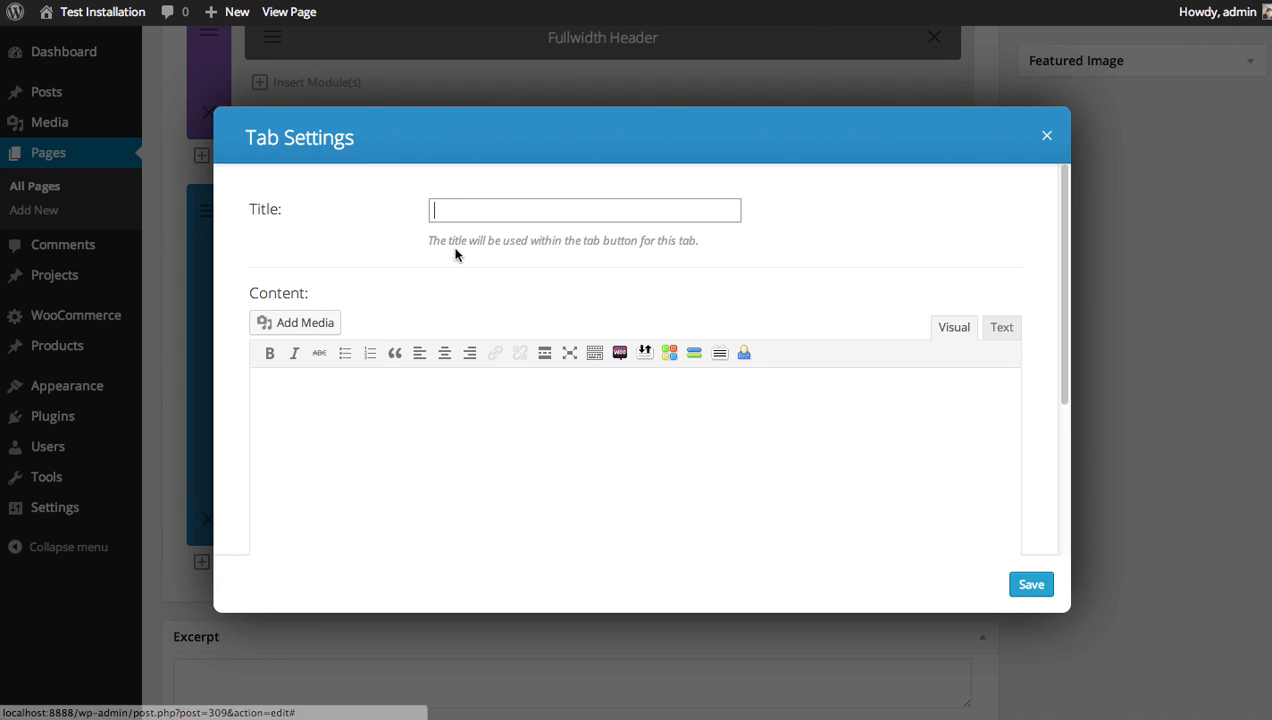
text(Button THre)
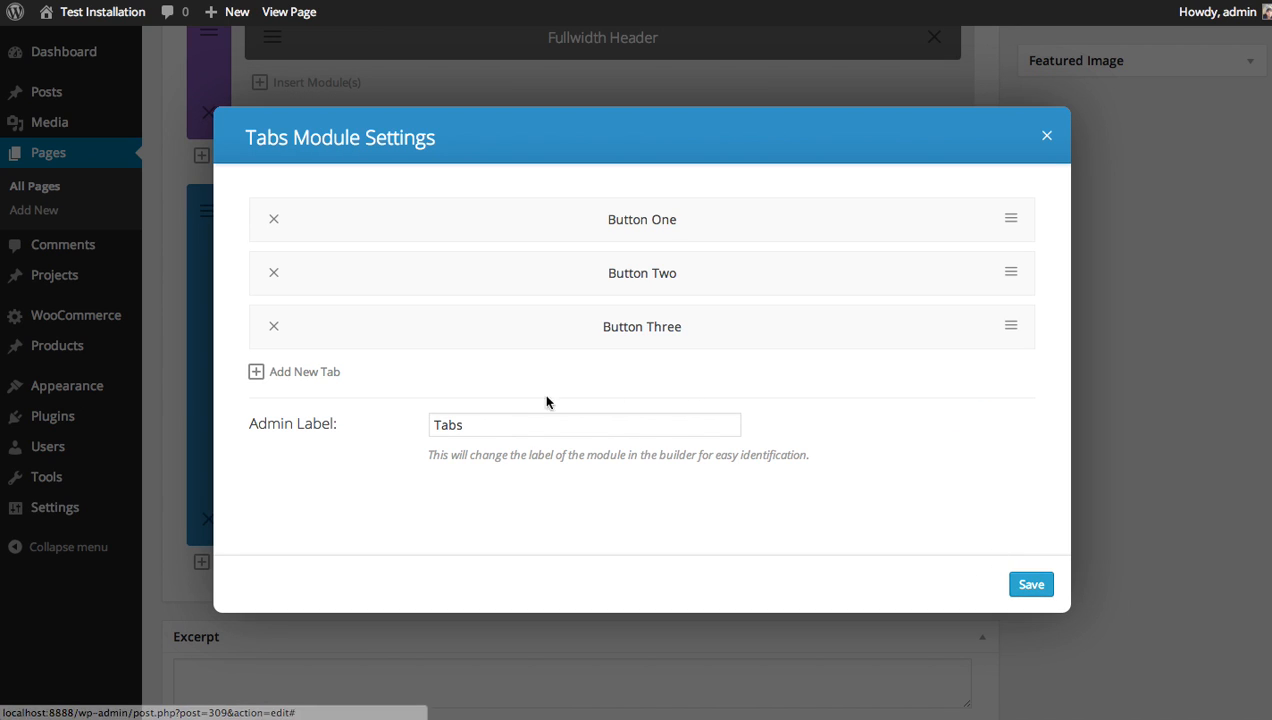
click(1030, 584)
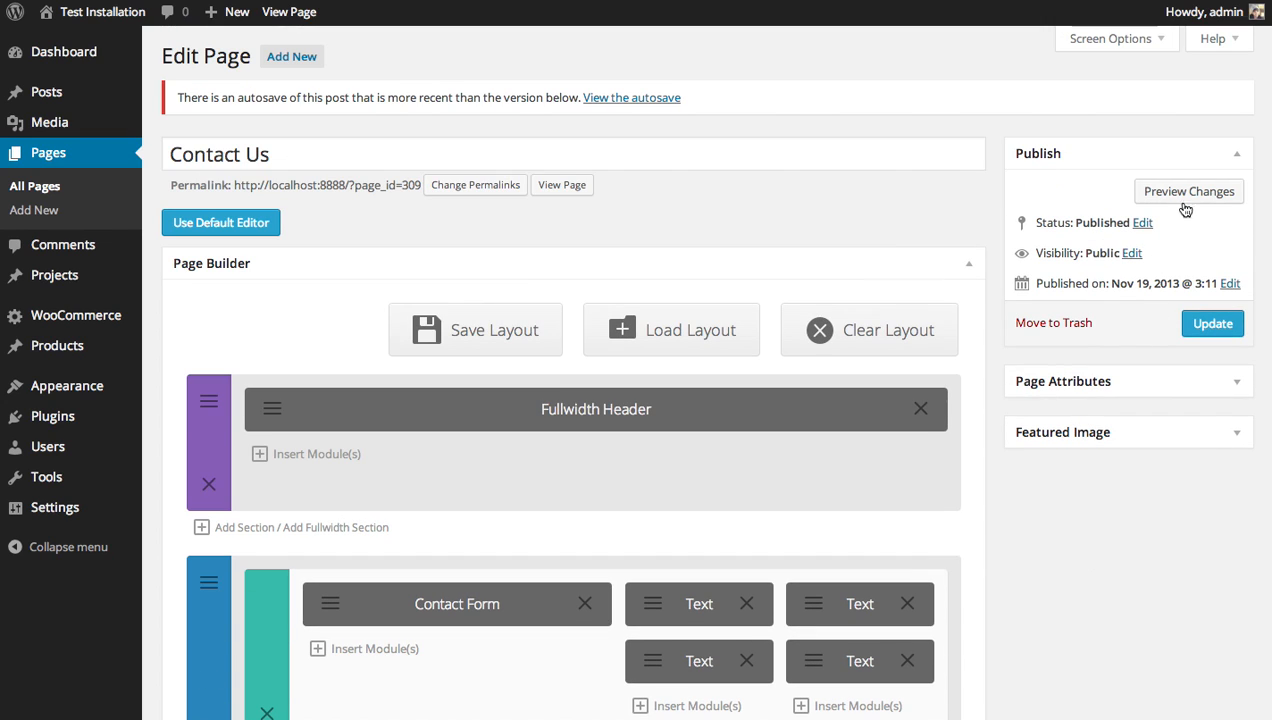
Step: Preview the changes and switch tabs in both modules, ending on the left module's Button One
click(1189, 191)
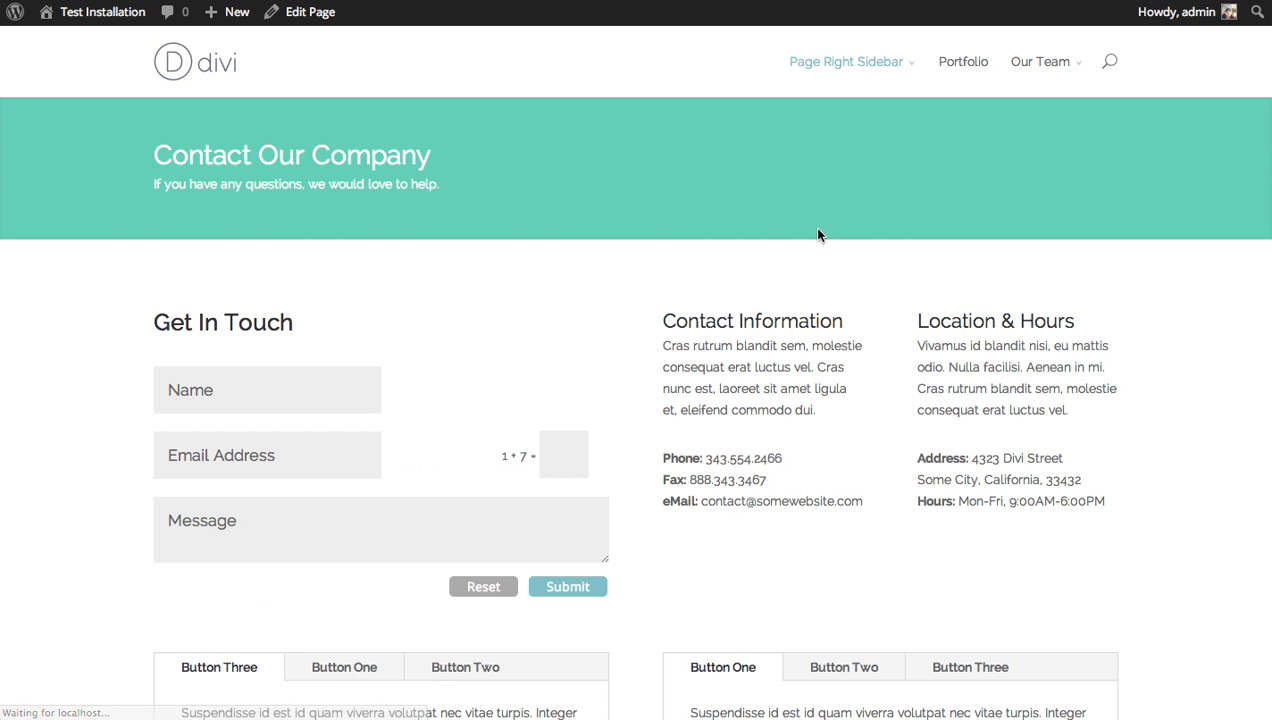
scroll(down, 3)
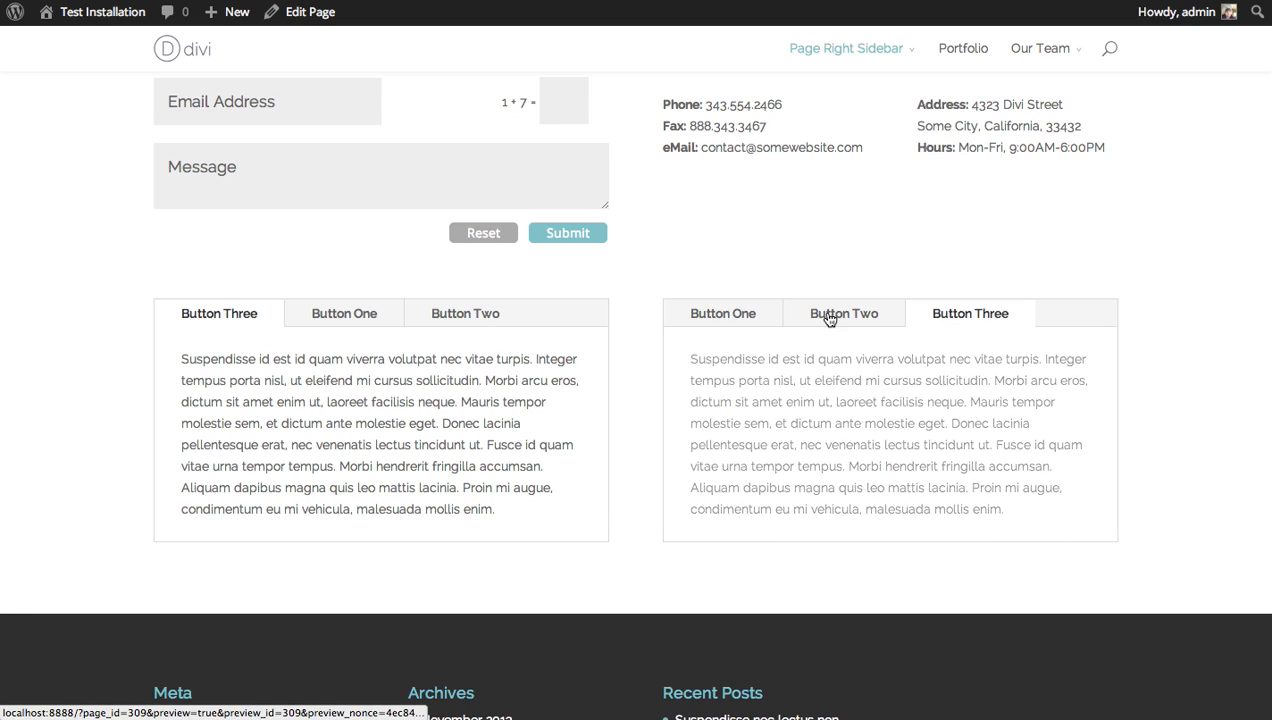
click(722, 313)
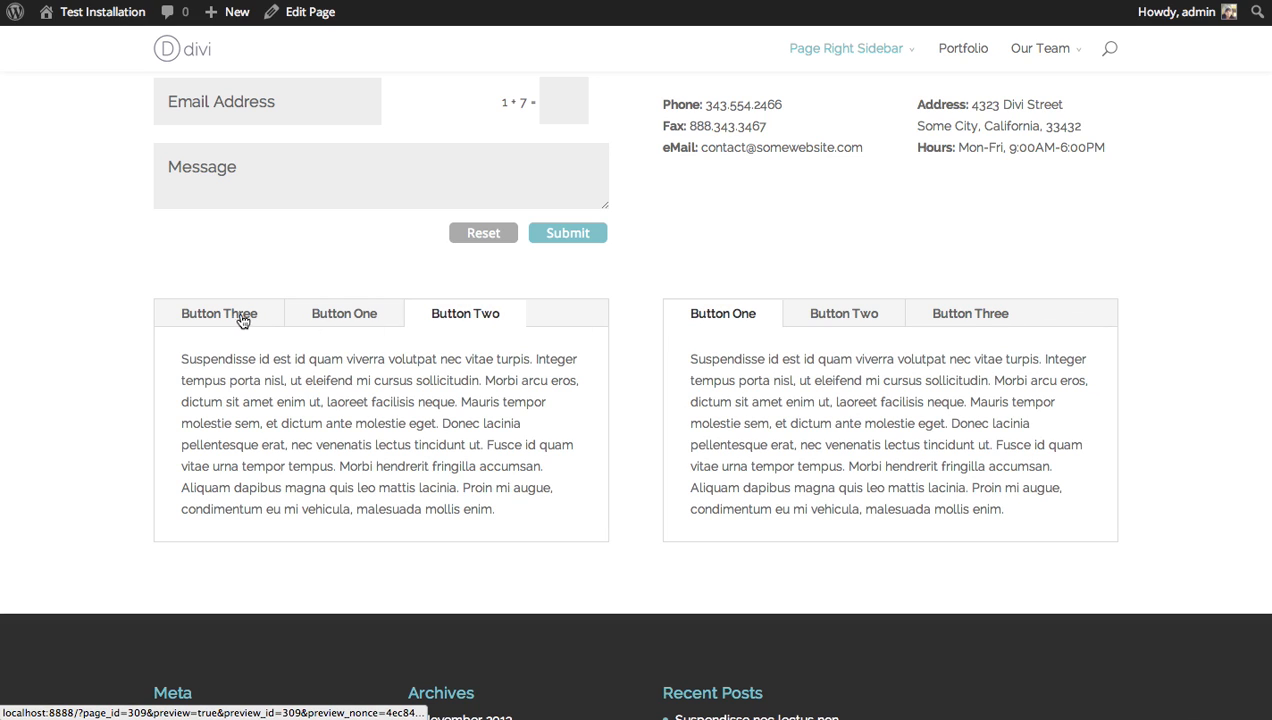
click(344, 313)
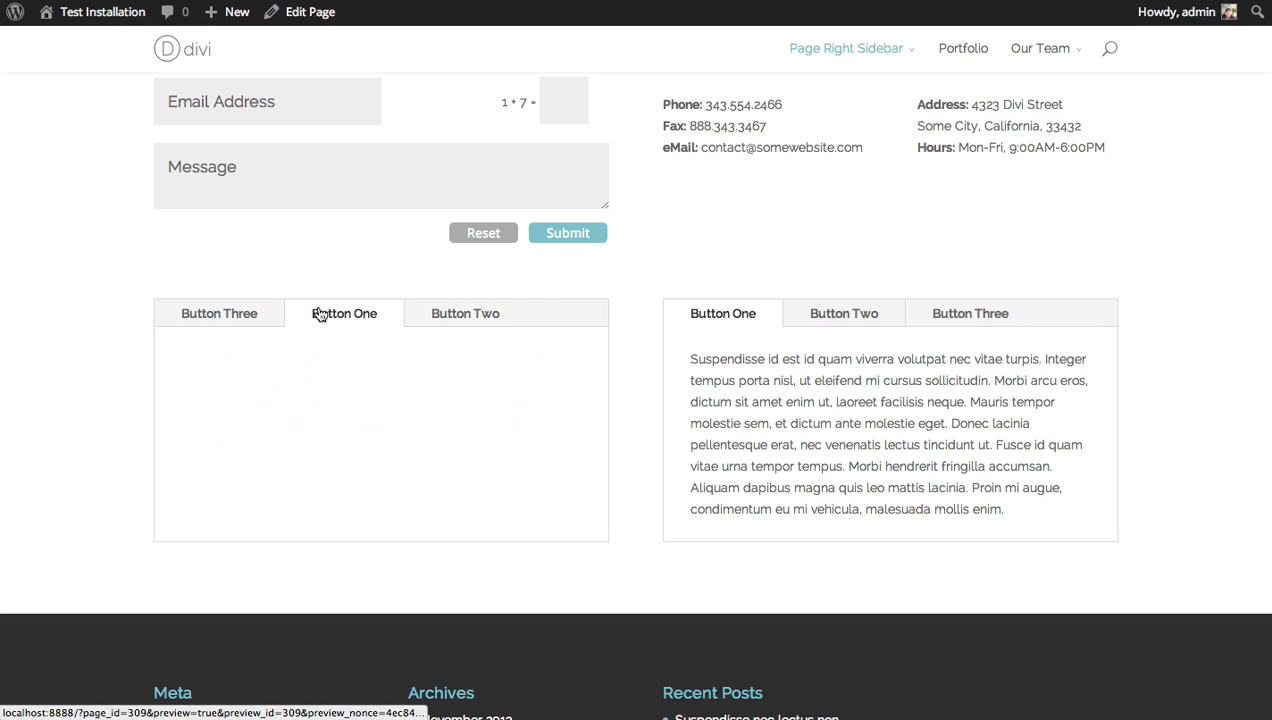